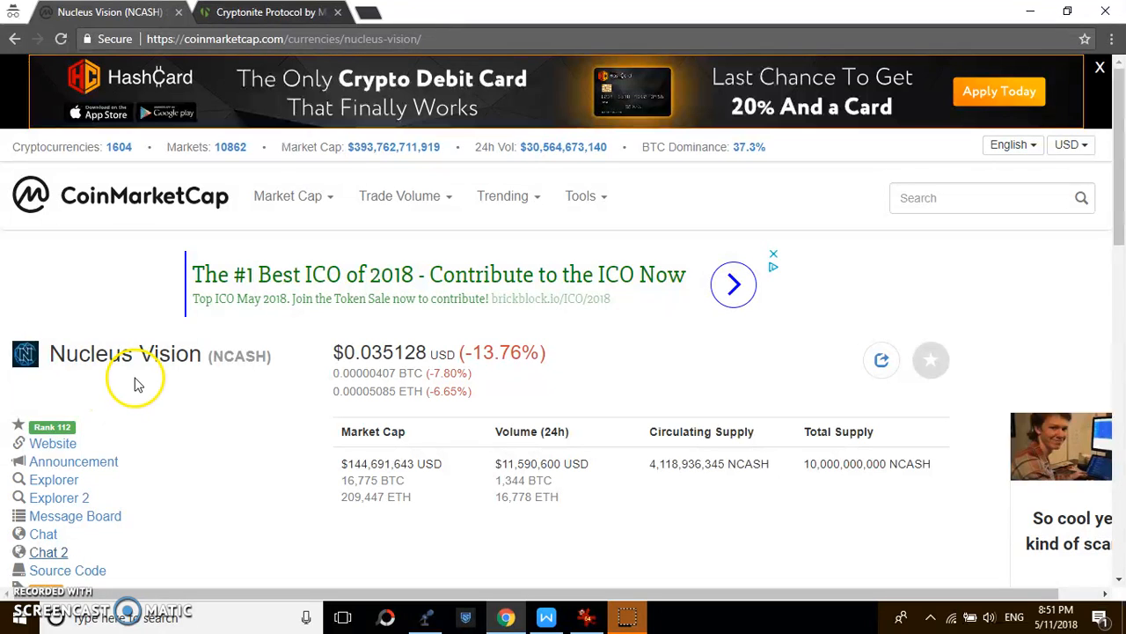
# Open nucleus.vision in a new tab from the CoinMarketCap NCASH listing's Website link.
pyautogui.click(53, 442)
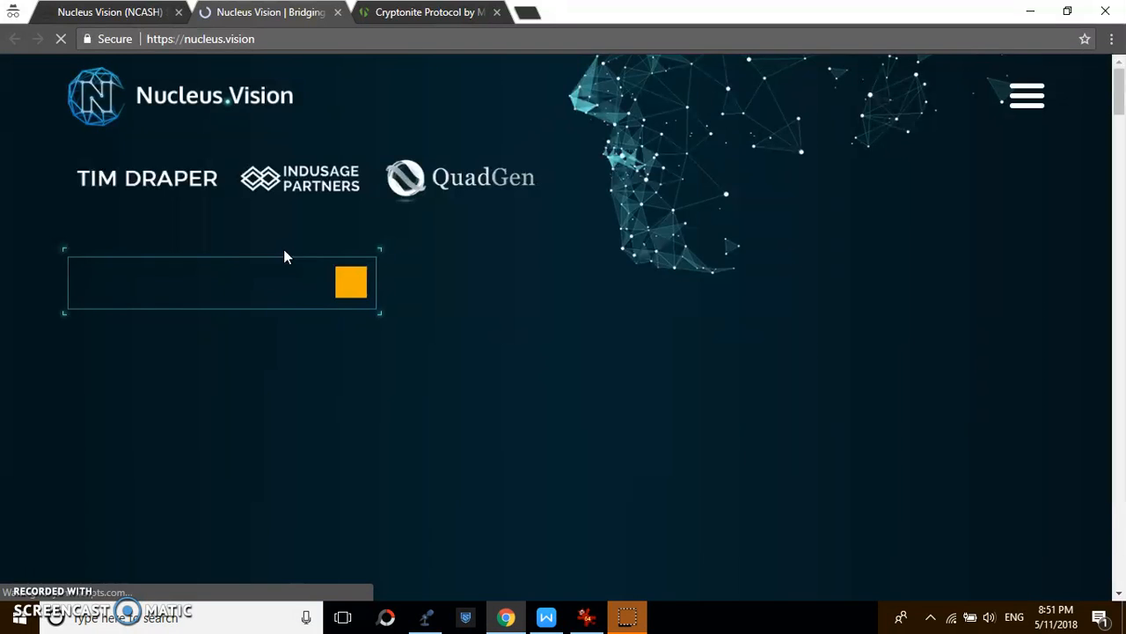
# Switch to the 'Cryptonite Protocol by MetaCert' tab showing the extension's install options.
pyautogui.click(430, 11)
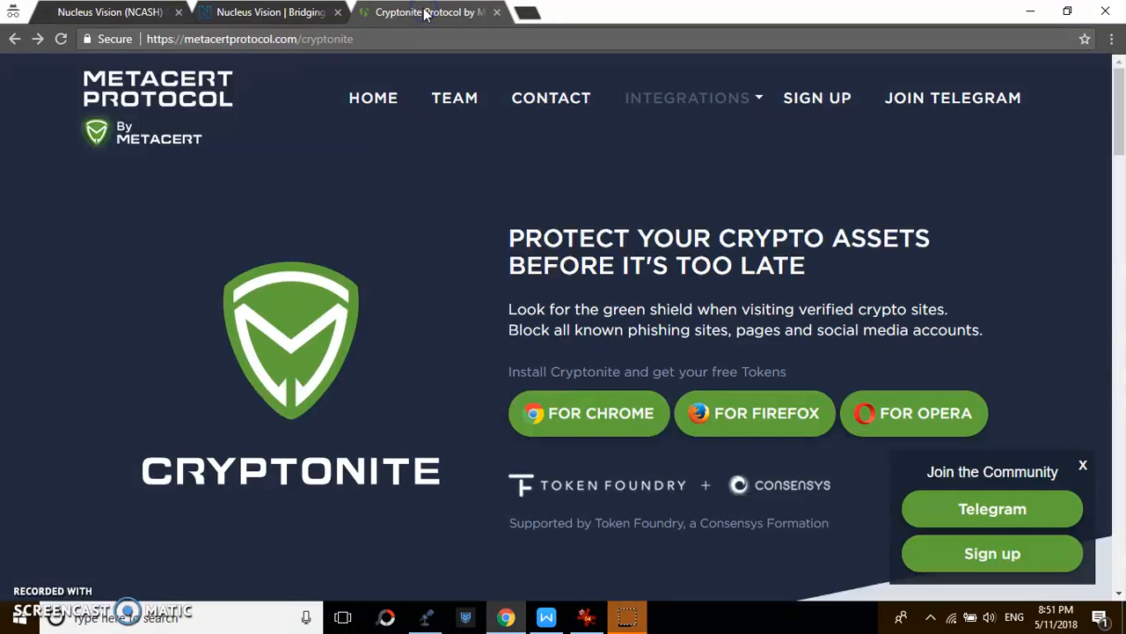
pyautogui.moveTo(689, 377)
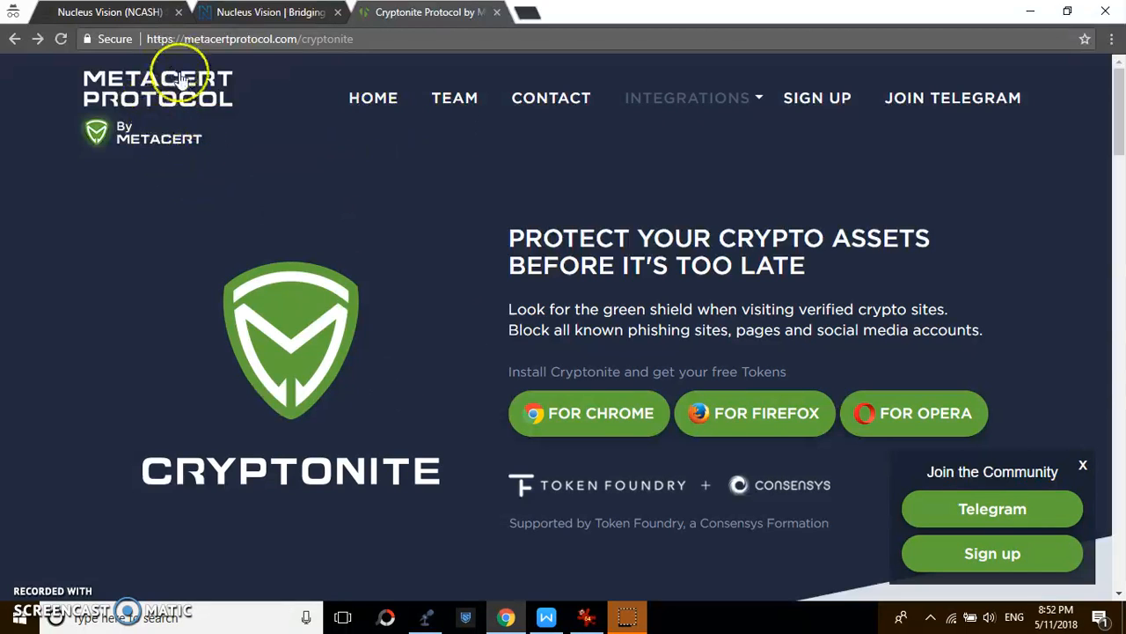
pyautogui.moveTo(458, 389)
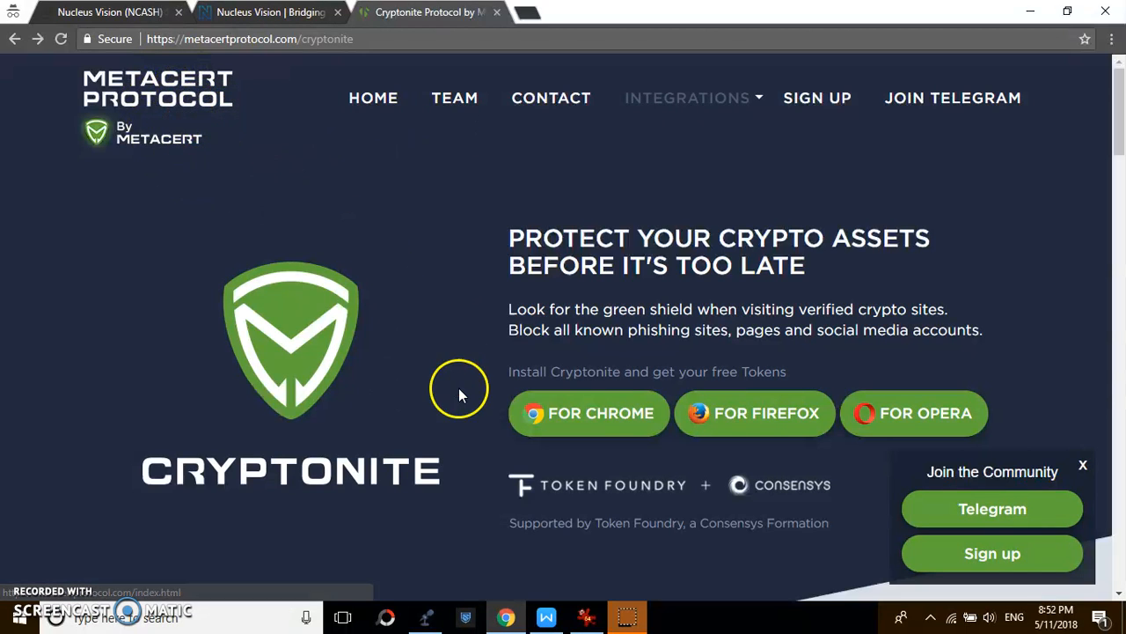
pyautogui.moveTo(636, 396)
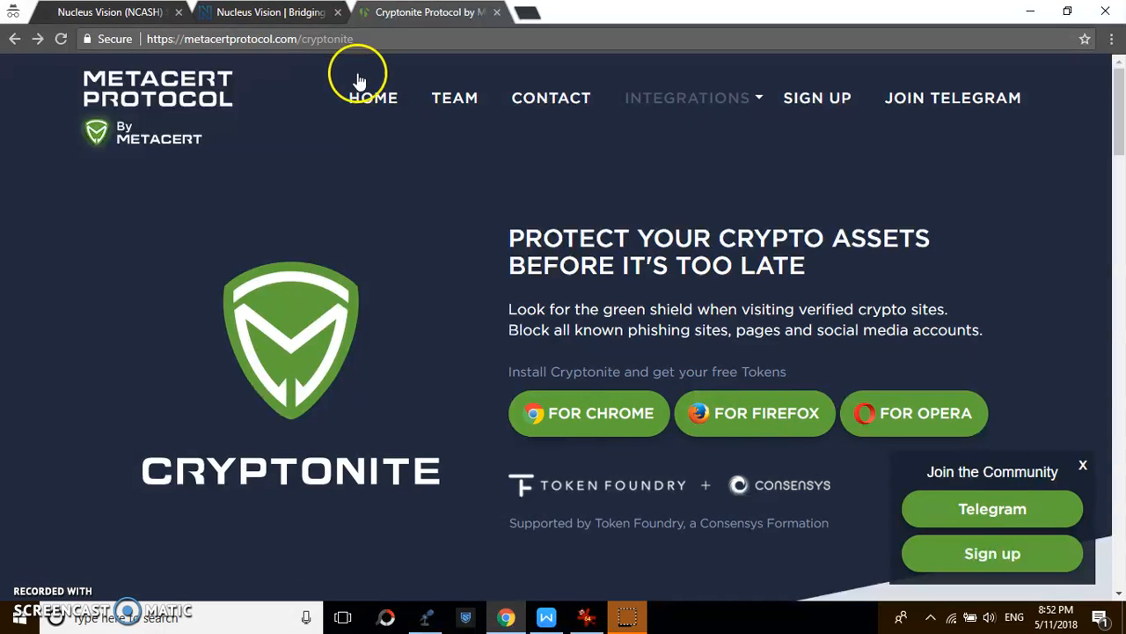
pyautogui.moveTo(310, 59)
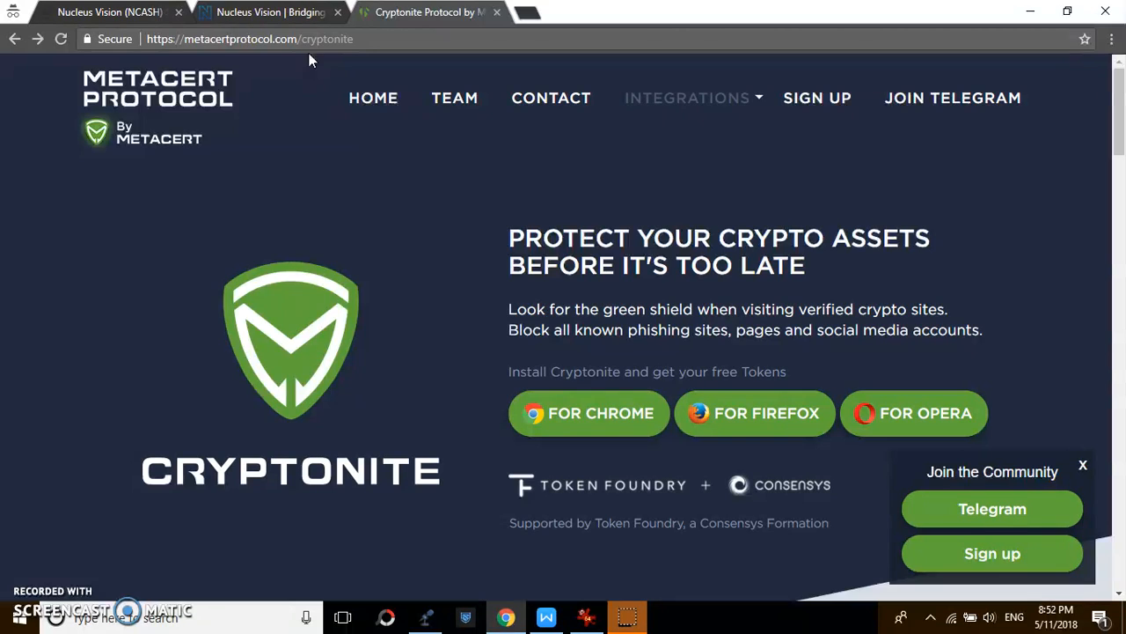
pyautogui.moveTo(224, 239)
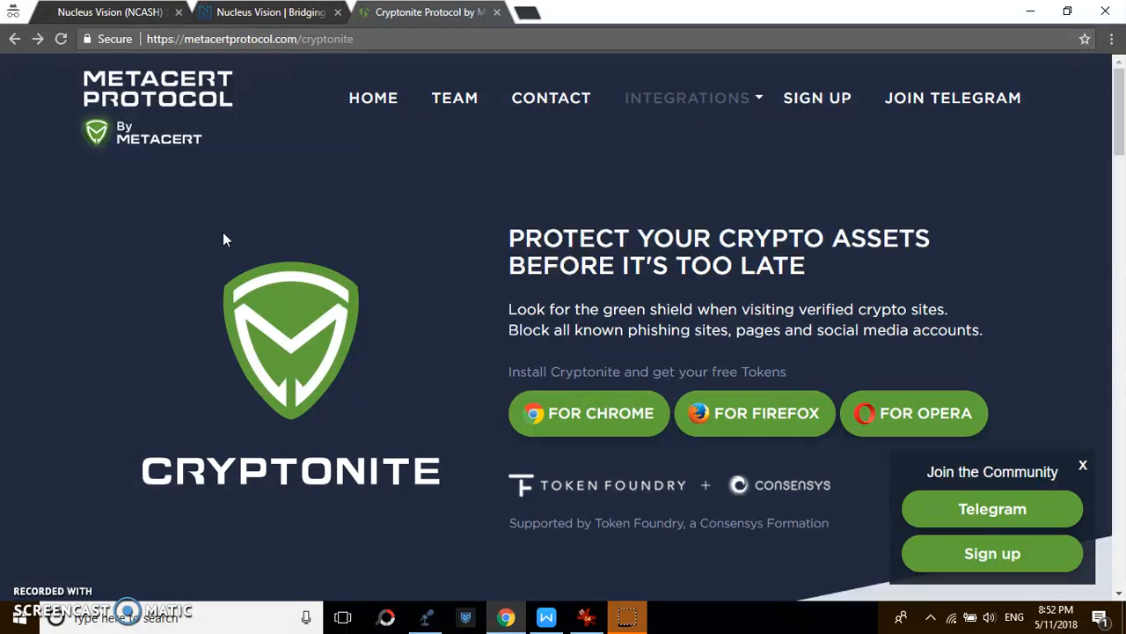
pyautogui.moveTo(132, 11)
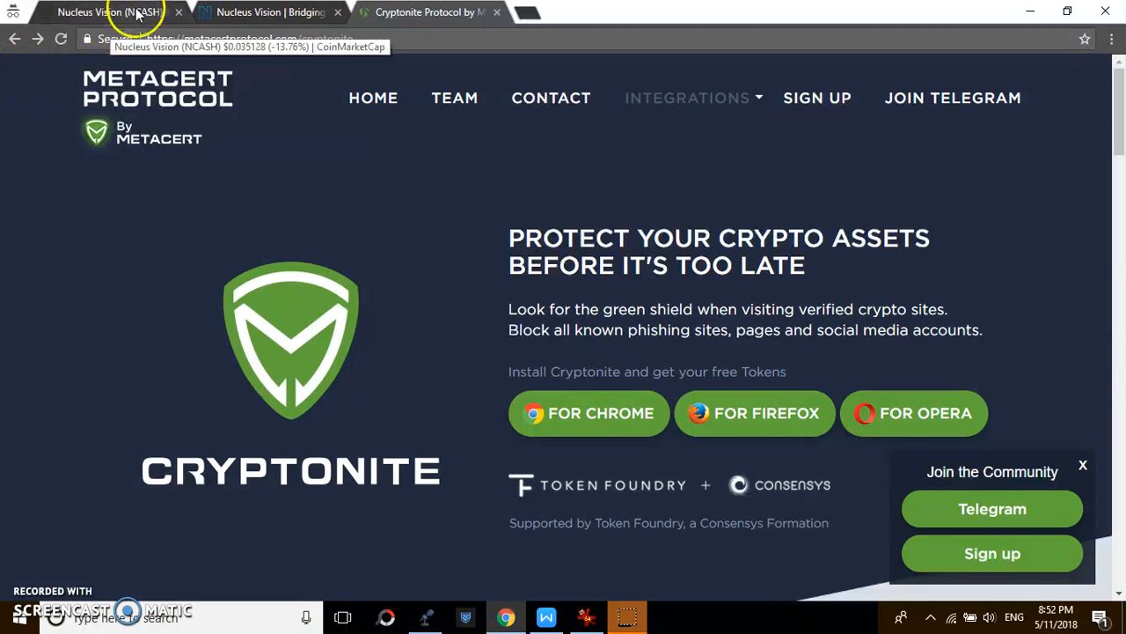
# Bring the WPS Writer cryptocurrencies course document forward at its NCASH partnerships notes.
pyautogui.click(109, 11)
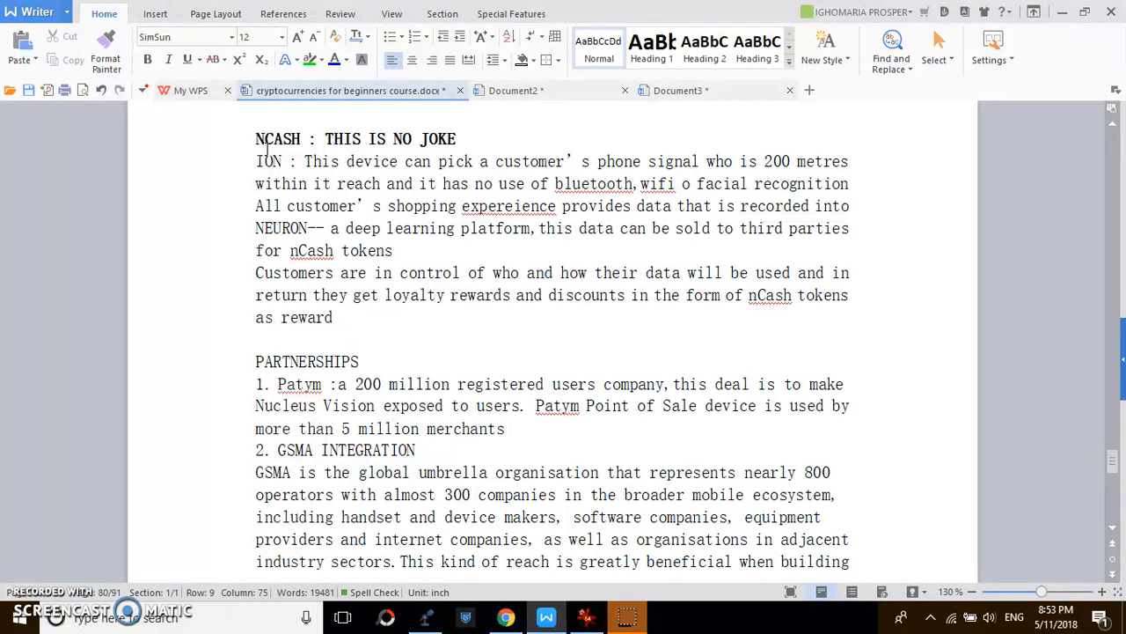
pyautogui.moveTo(229, 232)
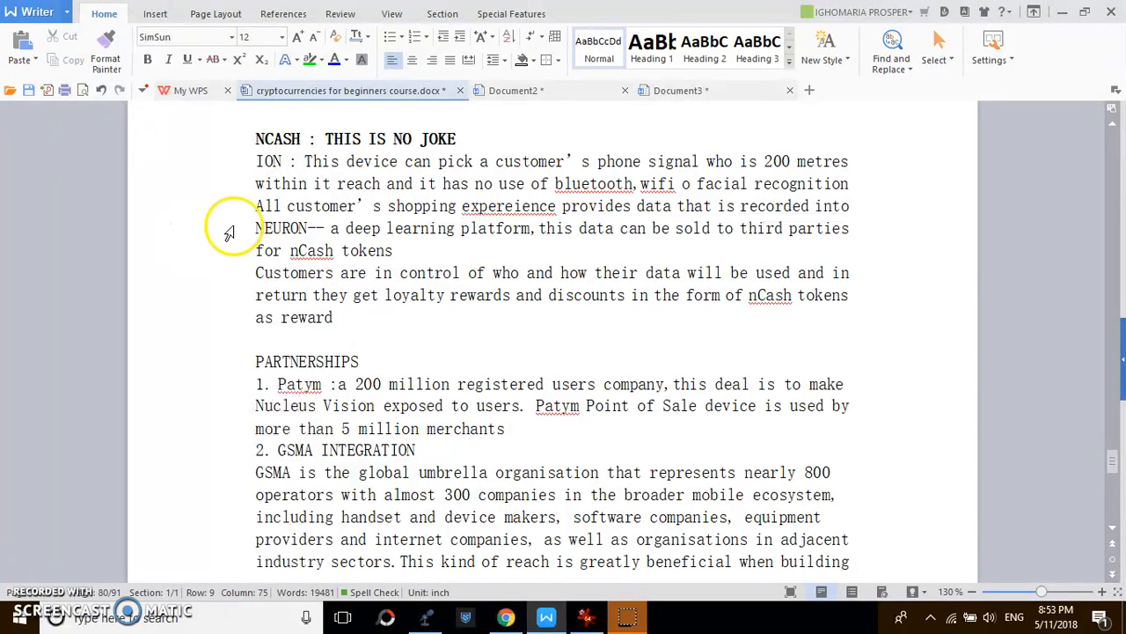
# Select the word NEURON and scroll slightly through the NEURON deep-learning passage.
pyautogui.doubleClick(282, 228)
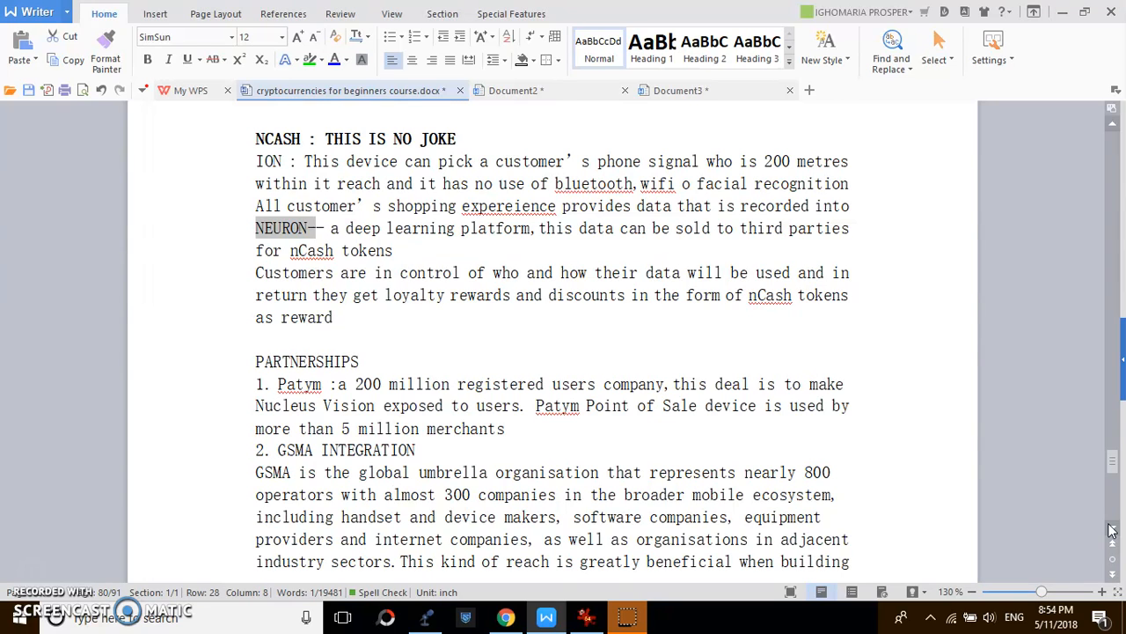
pyautogui.scroll(-3)
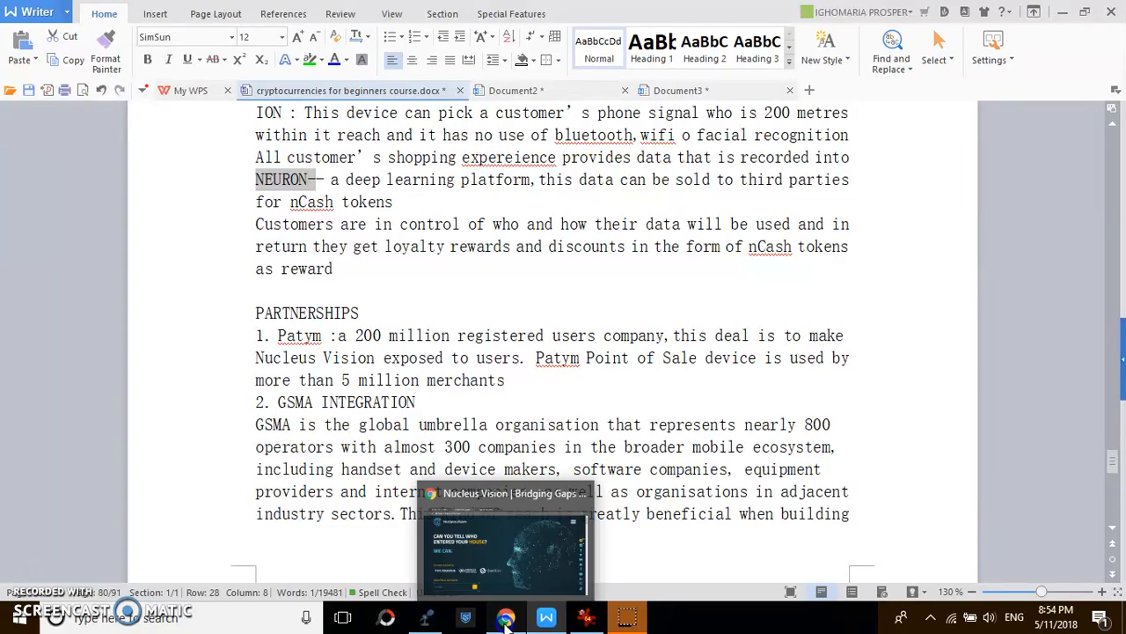
# Show the nucleus.vision page at its 'How does Nucleus Vision work?' section.
pyautogui.click(506, 616)
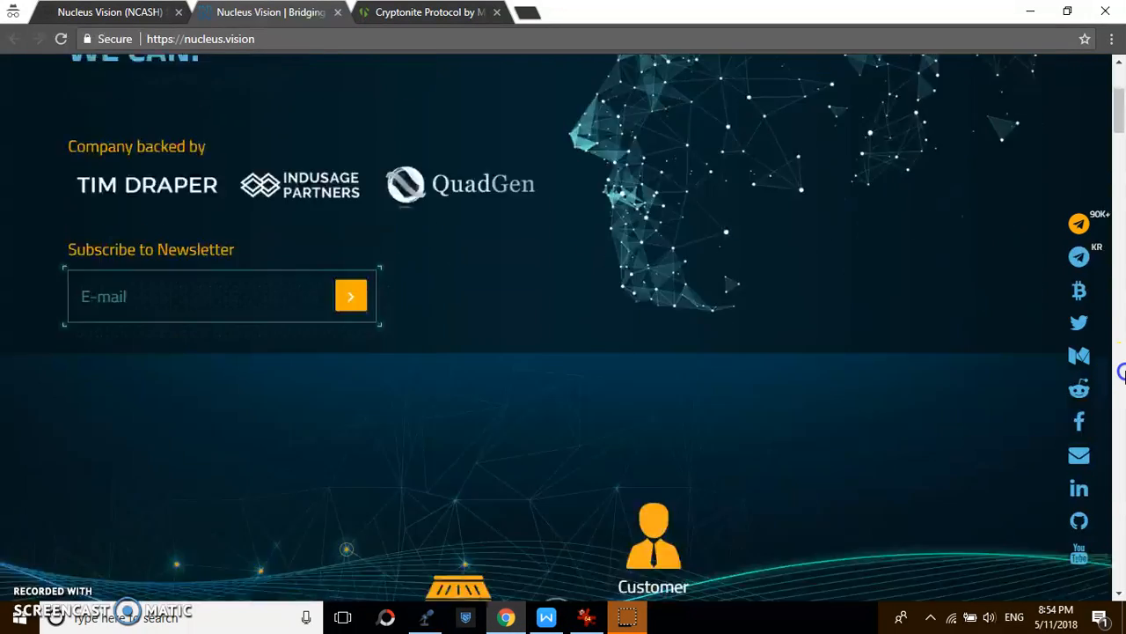
pyautogui.scroll(3)
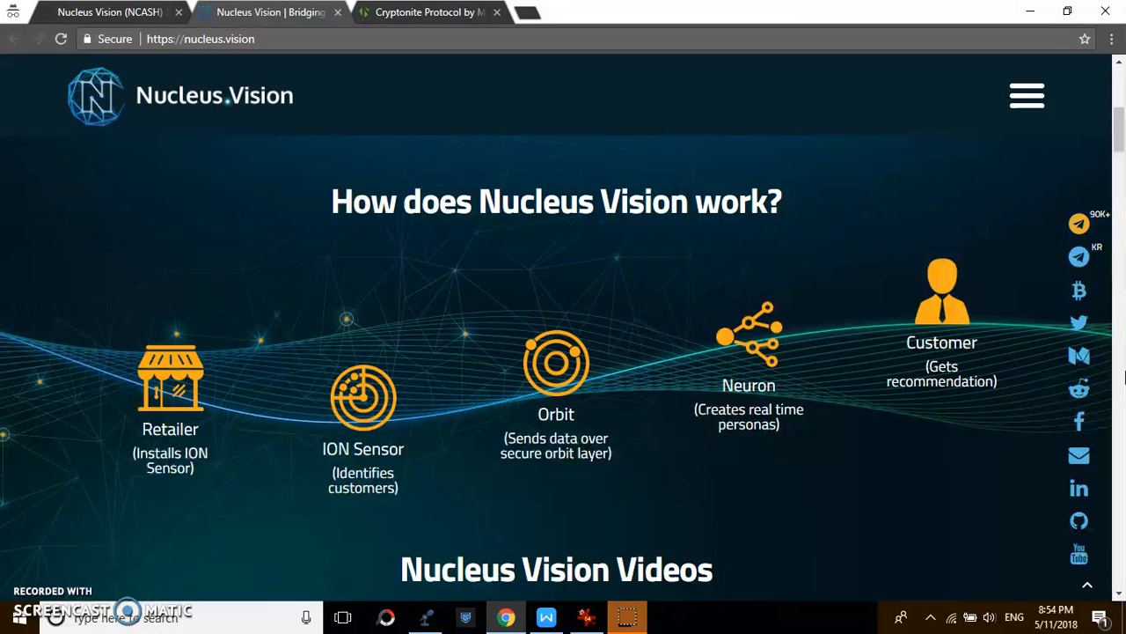
pyautogui.moveTo(546, 616)
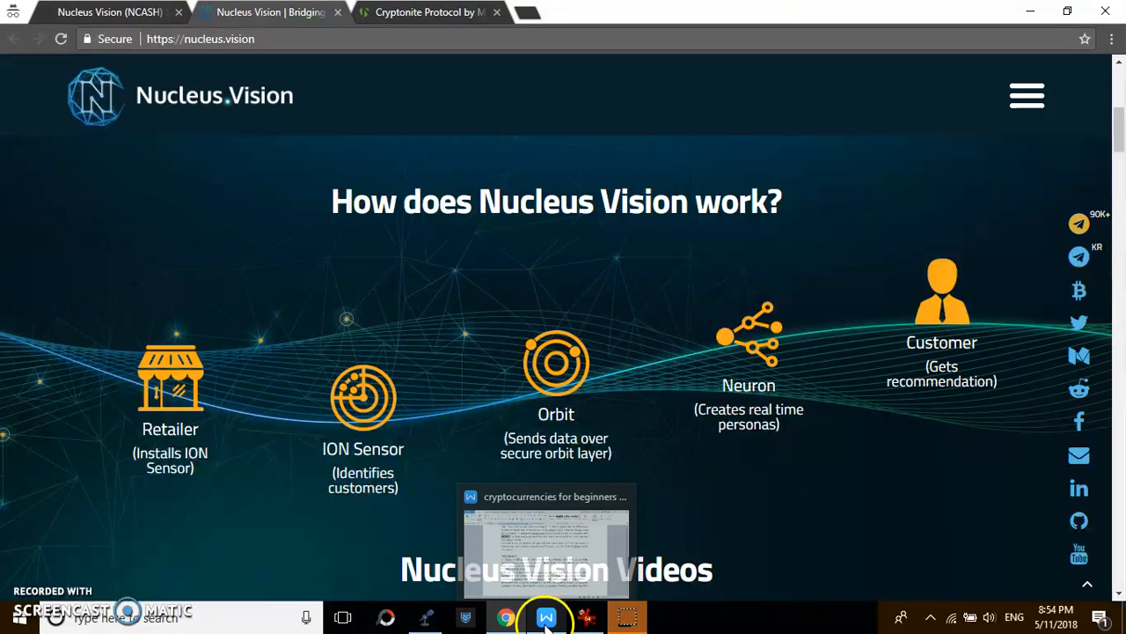
pyautogui.click(546, 616)
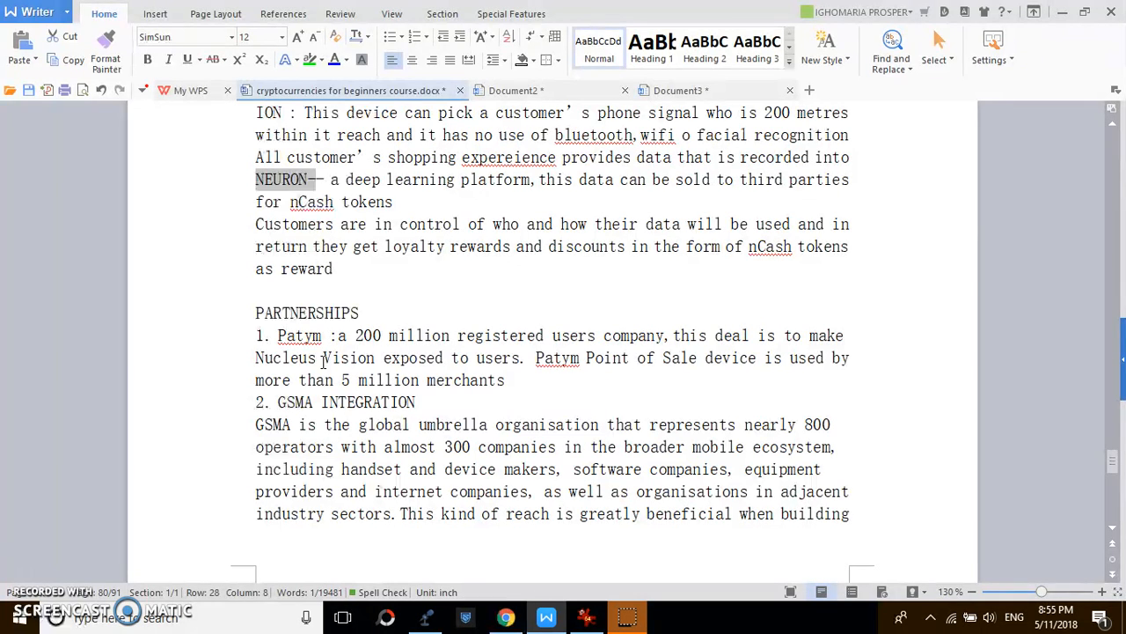
pyautogui.click(505, 616)
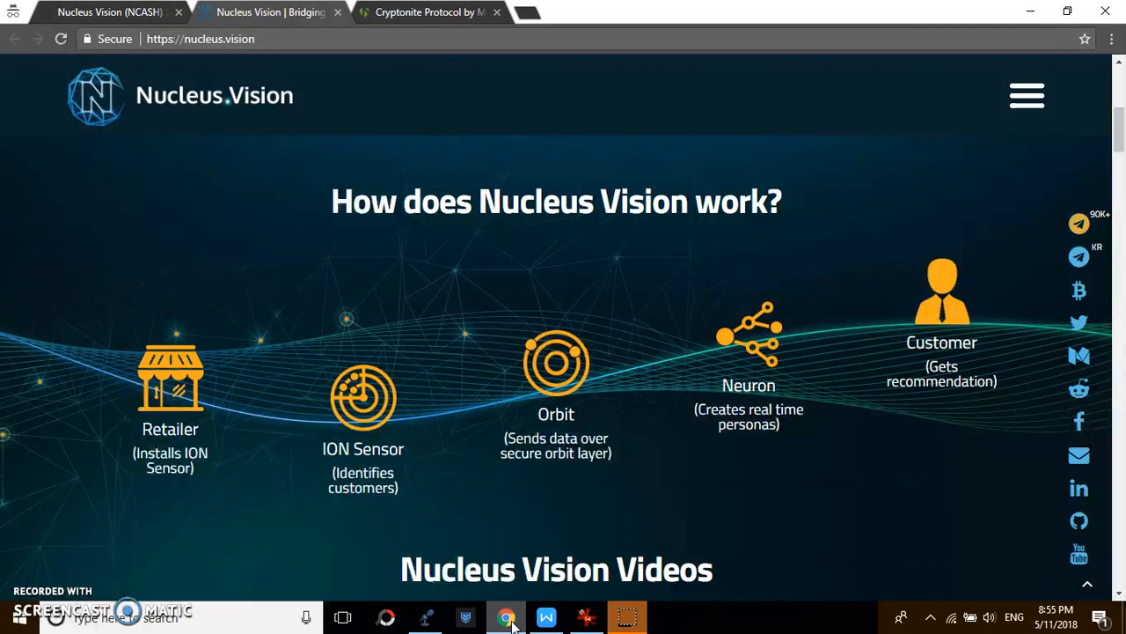
# Bring the WPS Writer course document back to the NCASH NEURON and partnerships notes.
pyautogui.click(547, 616)
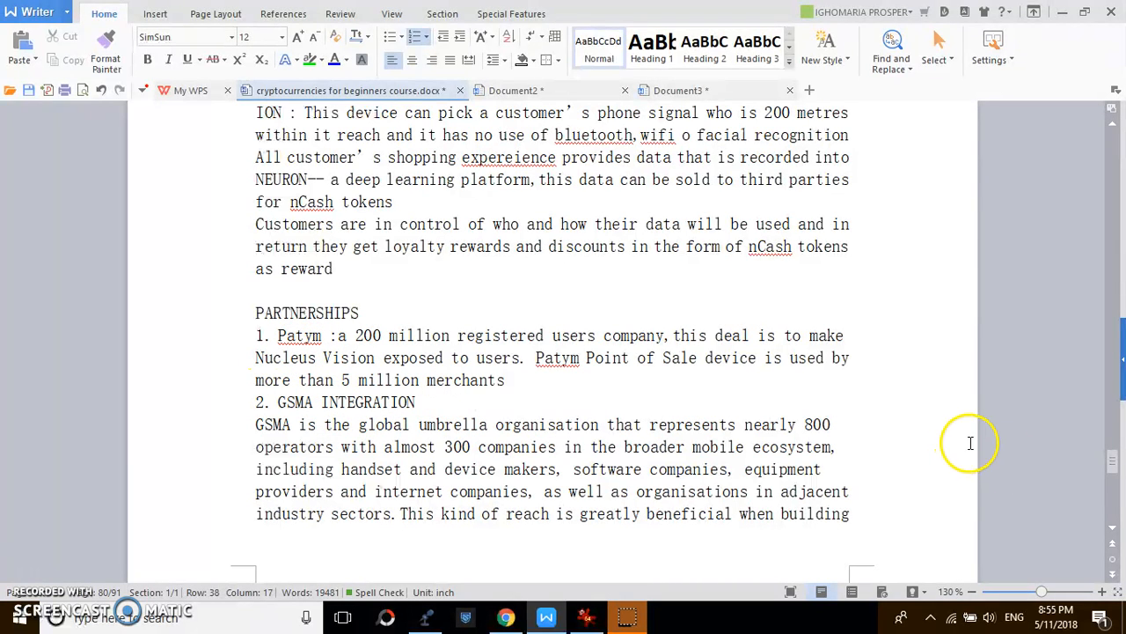
pyautogui.scroll(-3)
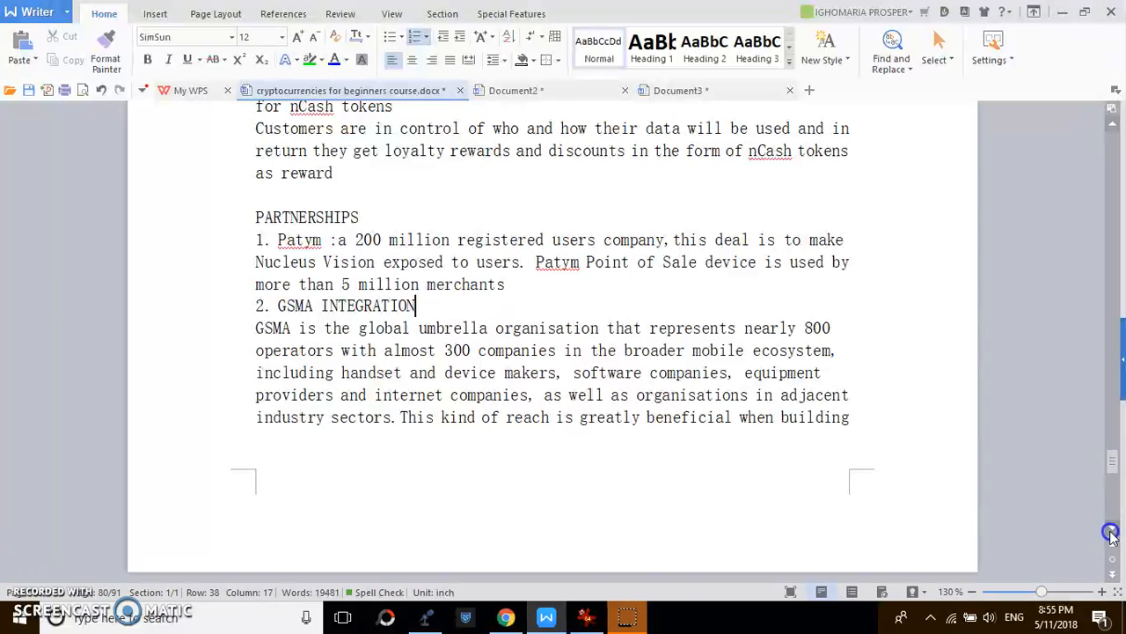
pyautogui.scroll(-3)
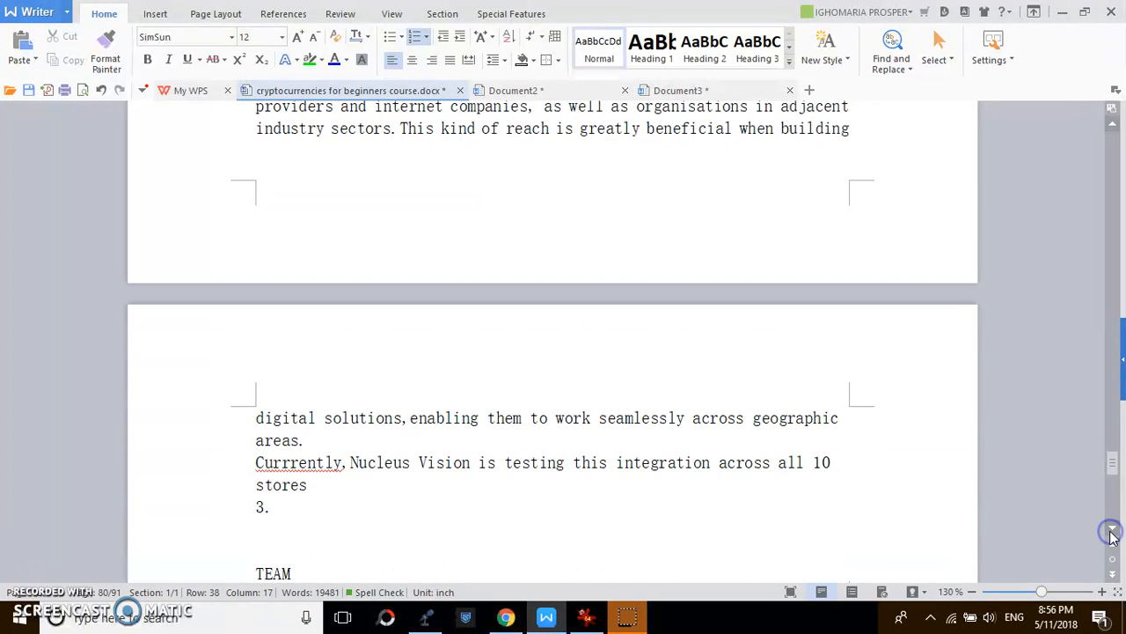
pyautogui.scroll(-3)
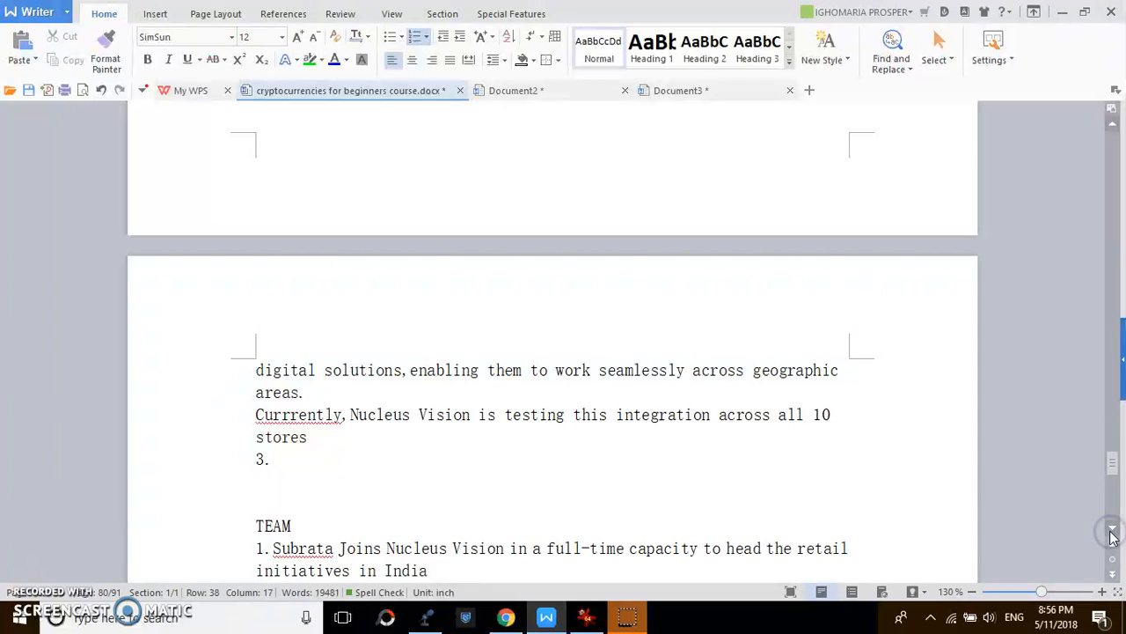
pyautogui.scroll(-3)
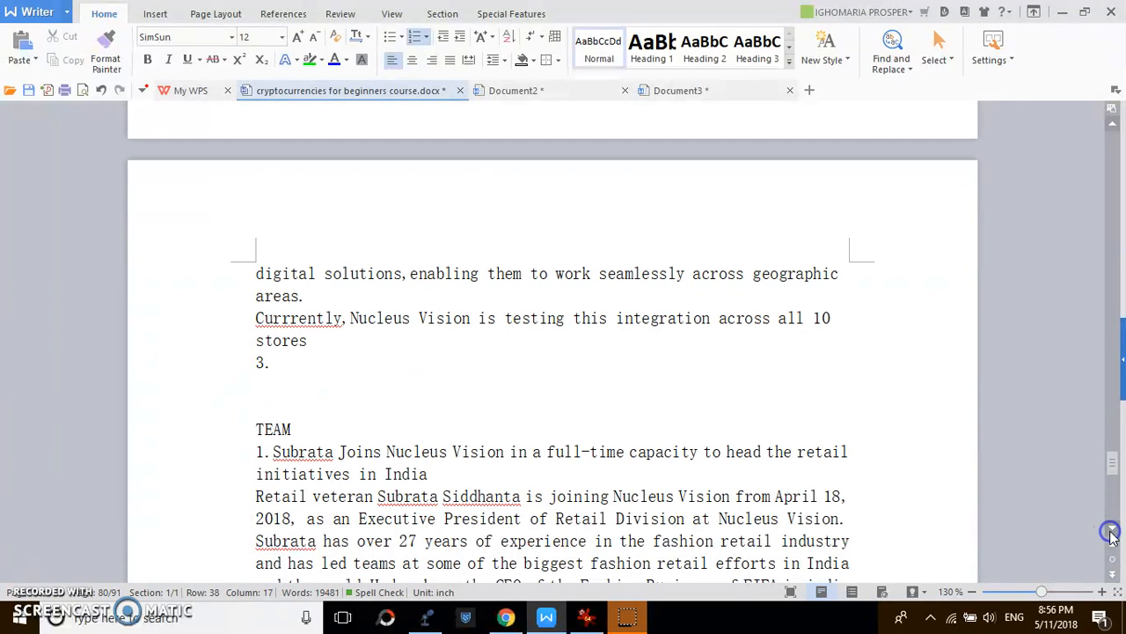
pyautogui.moveTo(516, 371)
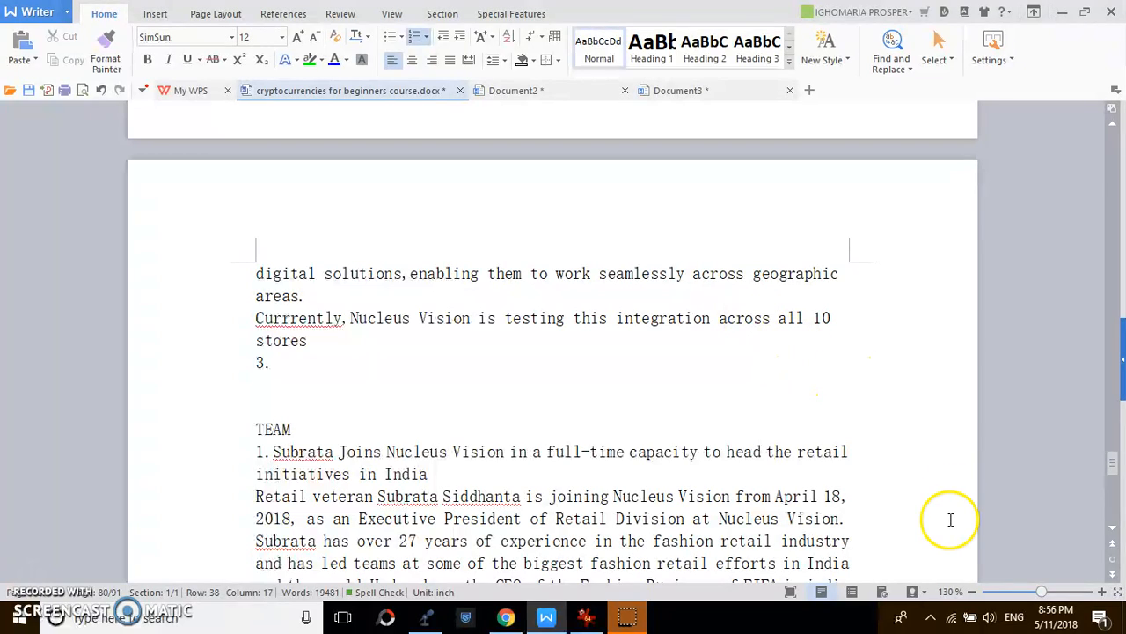
pyautogui.scroll(-3)
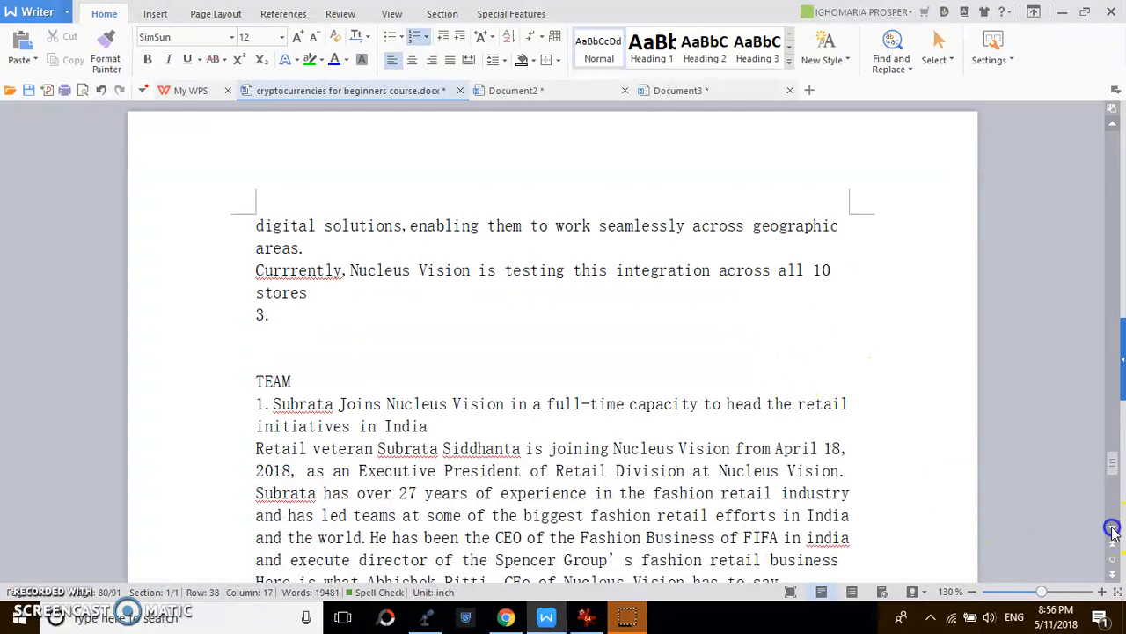
pyautogui.scroll(-3)
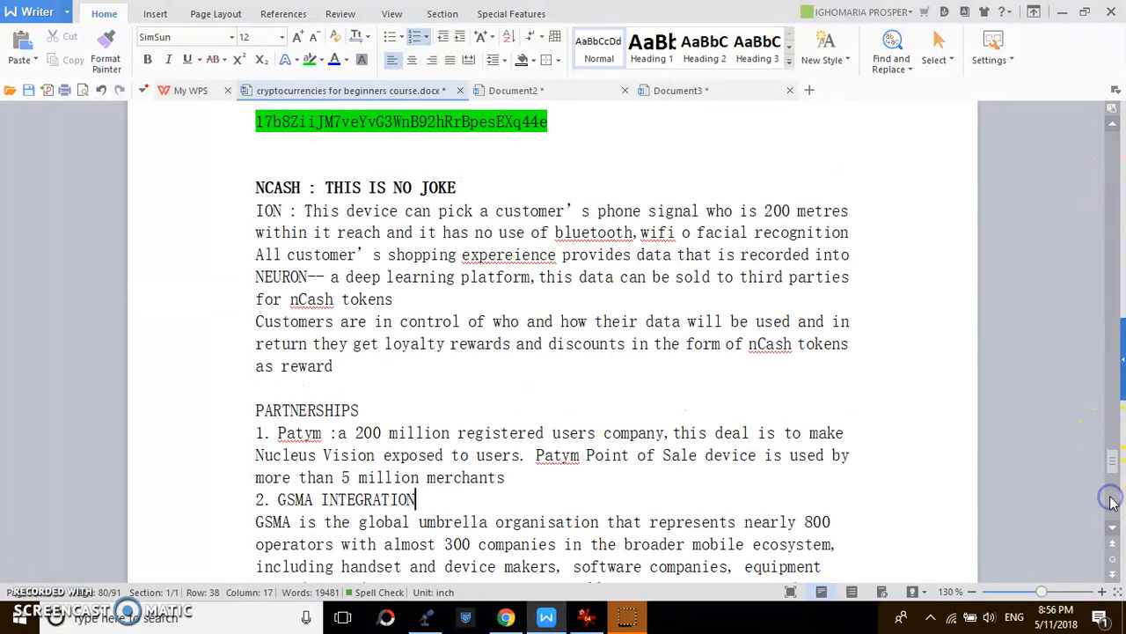
pyautogui.scroll(-3)
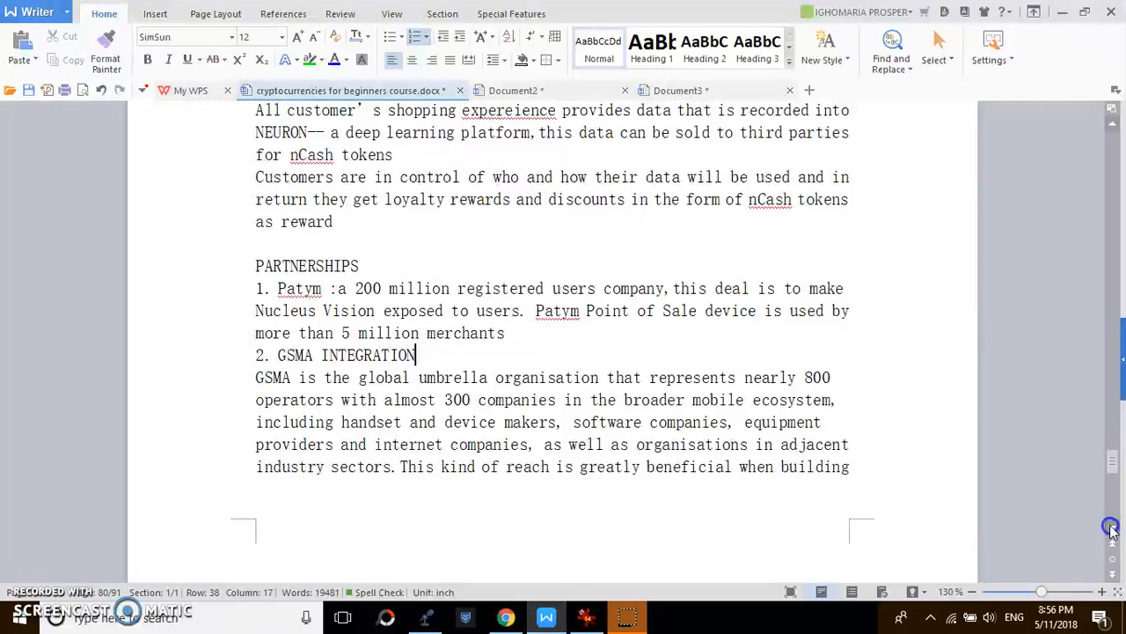
pyautogui.scroll(-3)
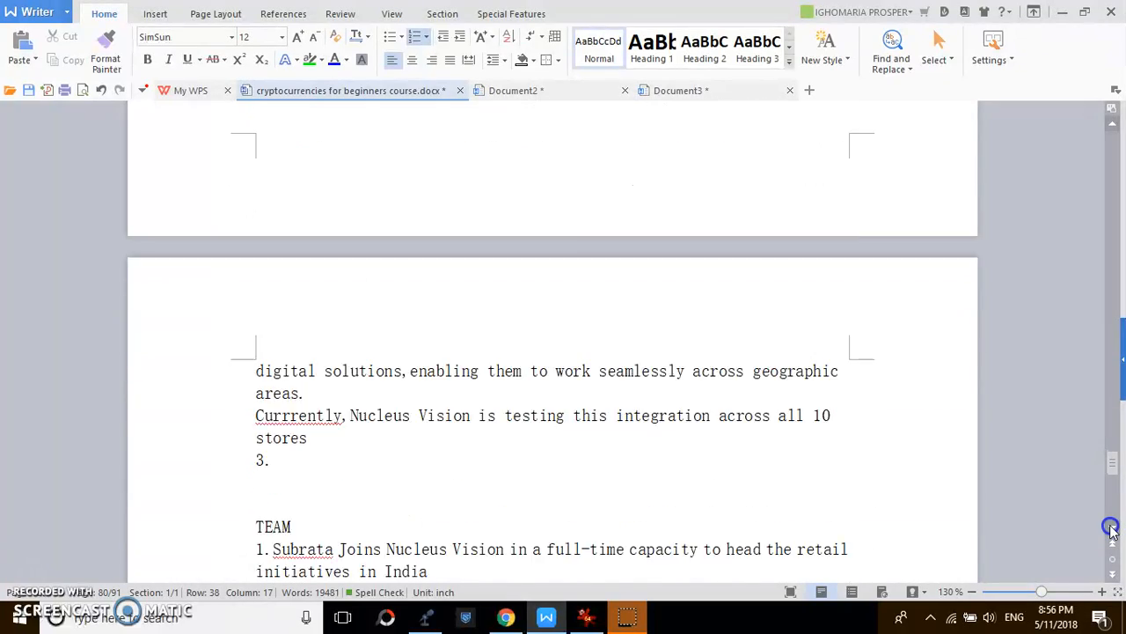
pyautogui.scroll(-3)
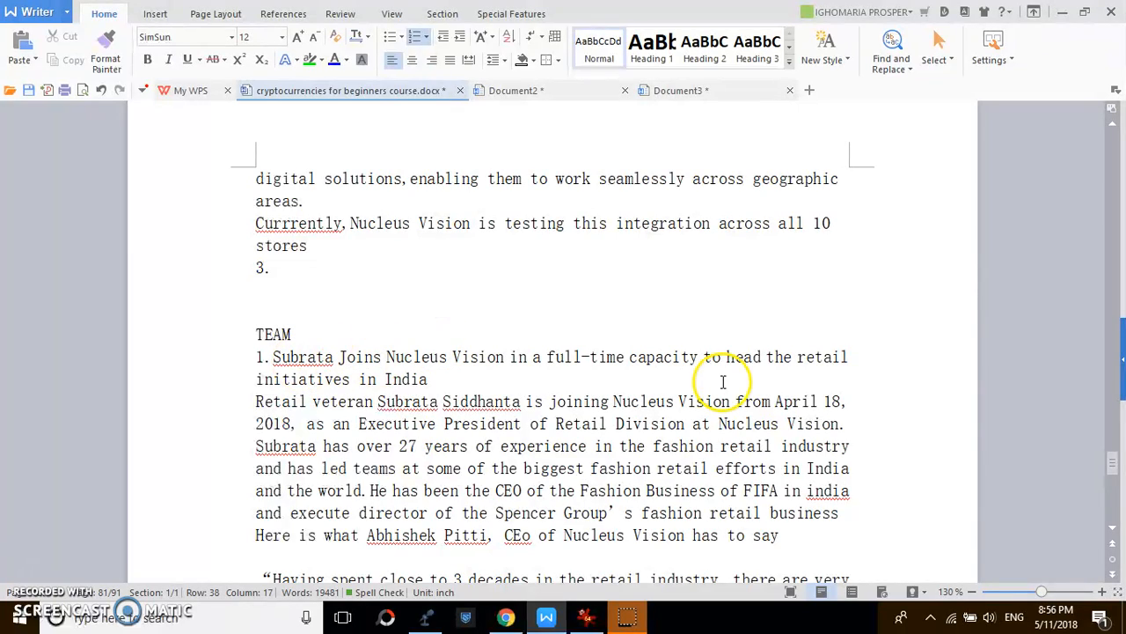
pyautogui.scroll(-3)
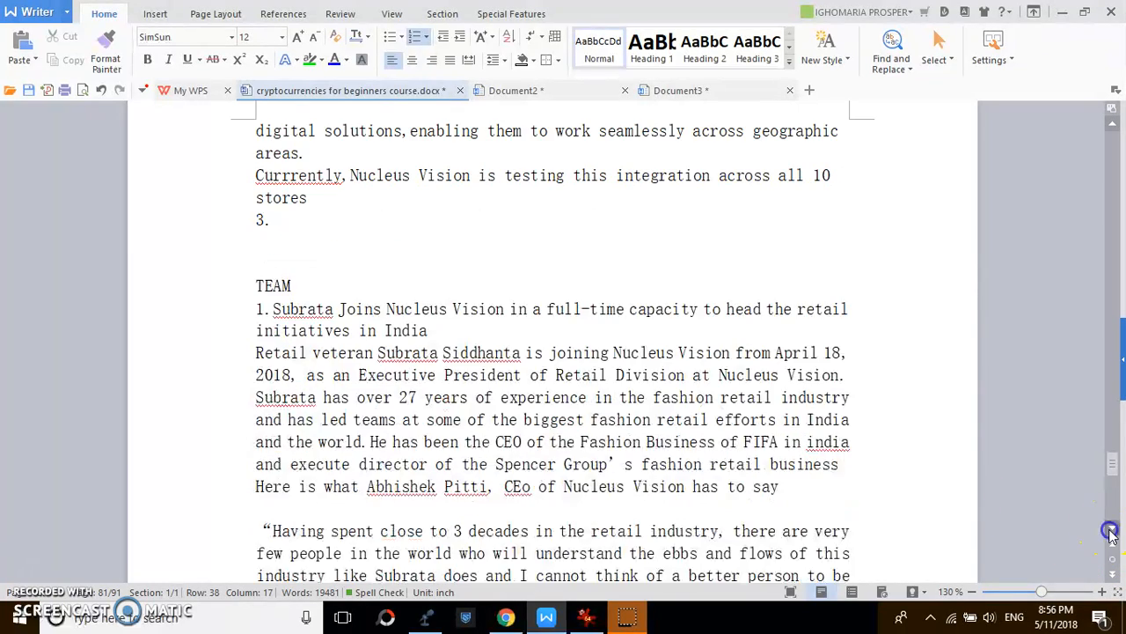
pyautogui.scroll(-3)
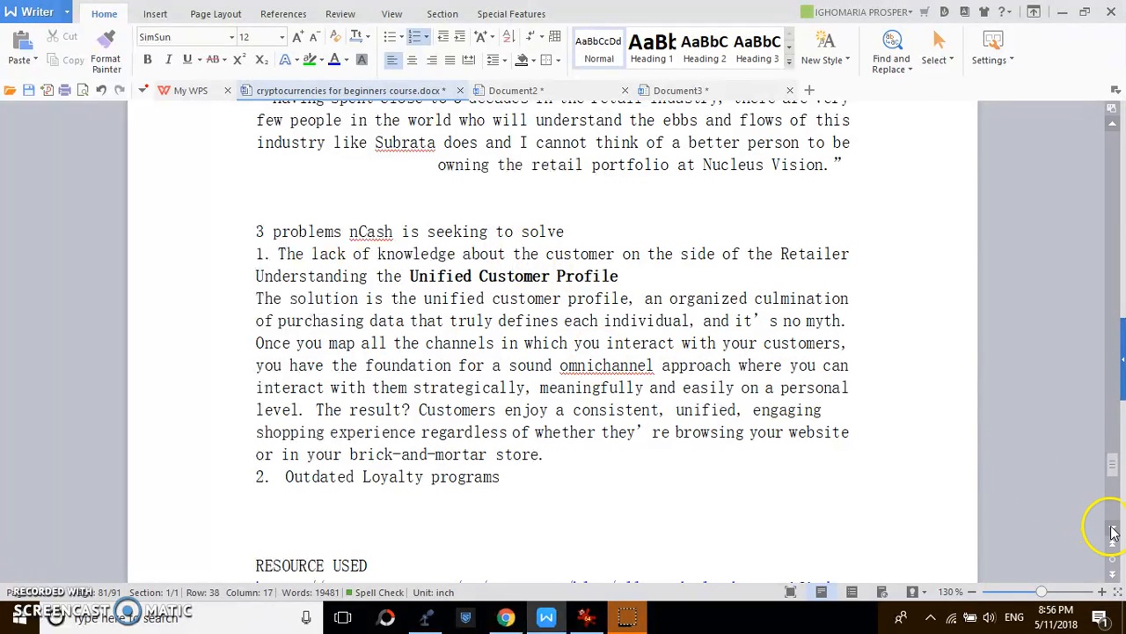
pyautogui.scroll(-3)
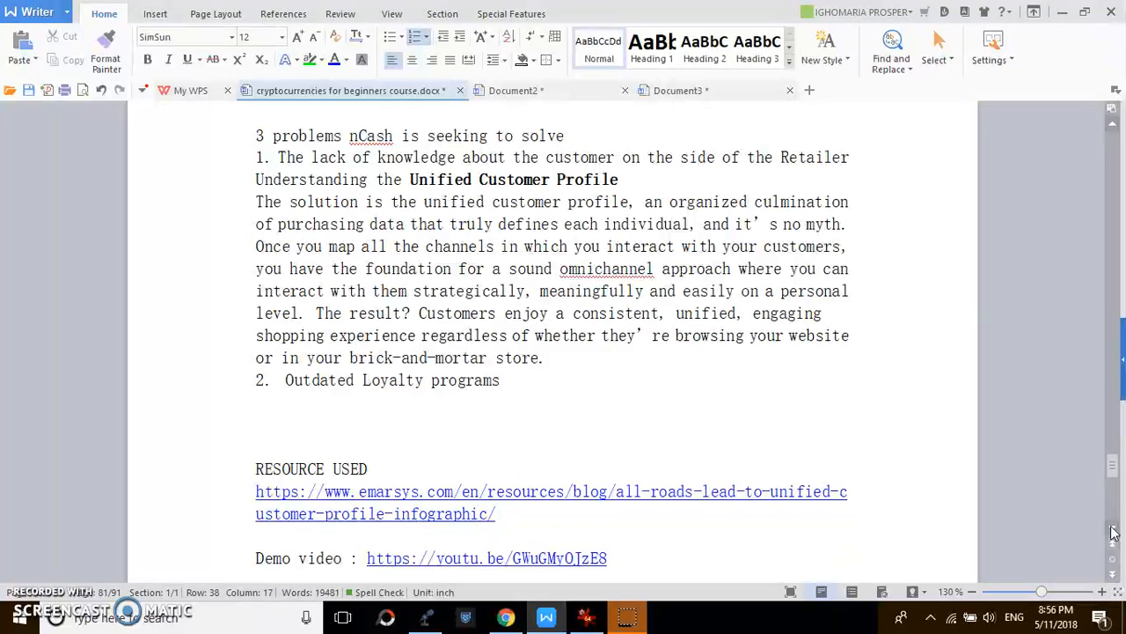
# Minimize WPS Writer and scroll nucleus.vision to 'How does Nucleus Vision work?'.
pyautogui.click(546, 616)
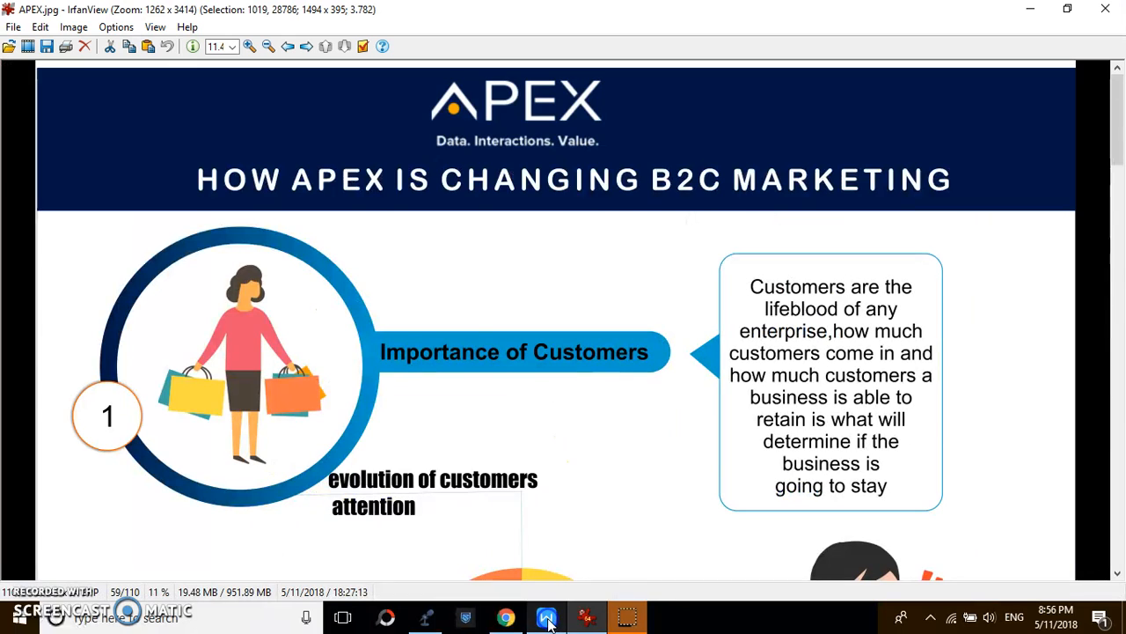
pyautogui.click(505, 616)
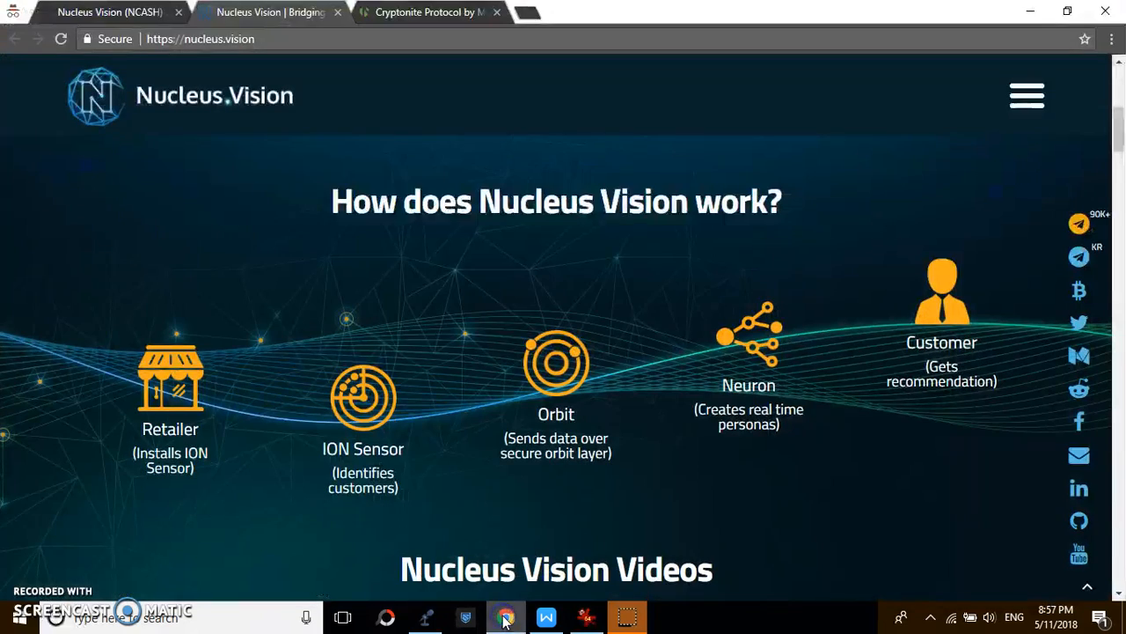
pyautogui.scroll(-3)
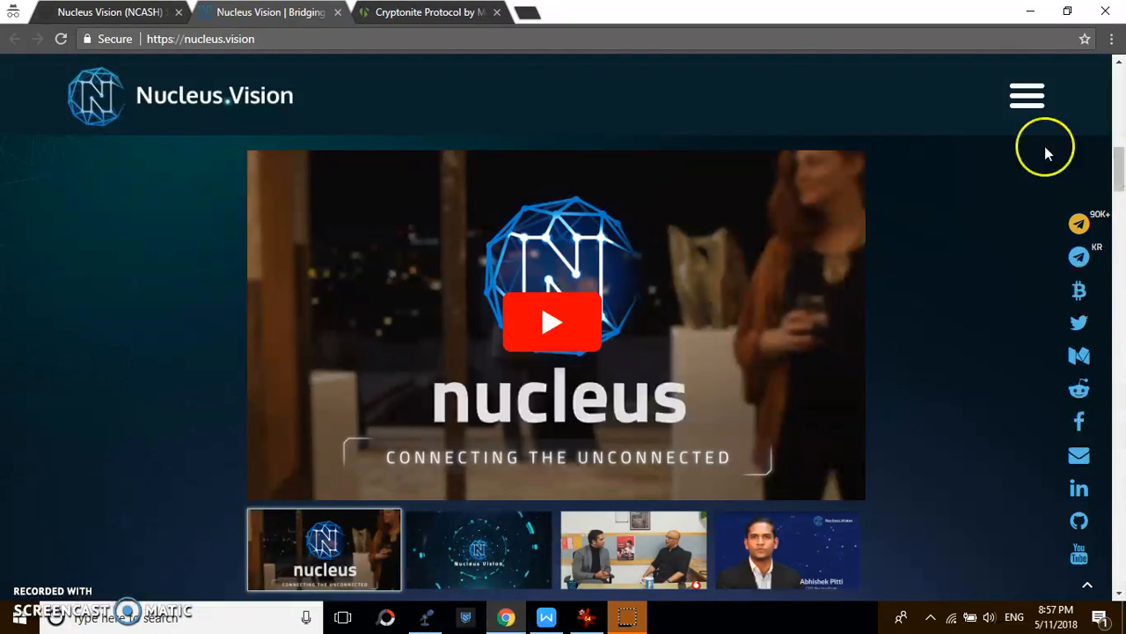
pyautogui.moveTo(218, 307)
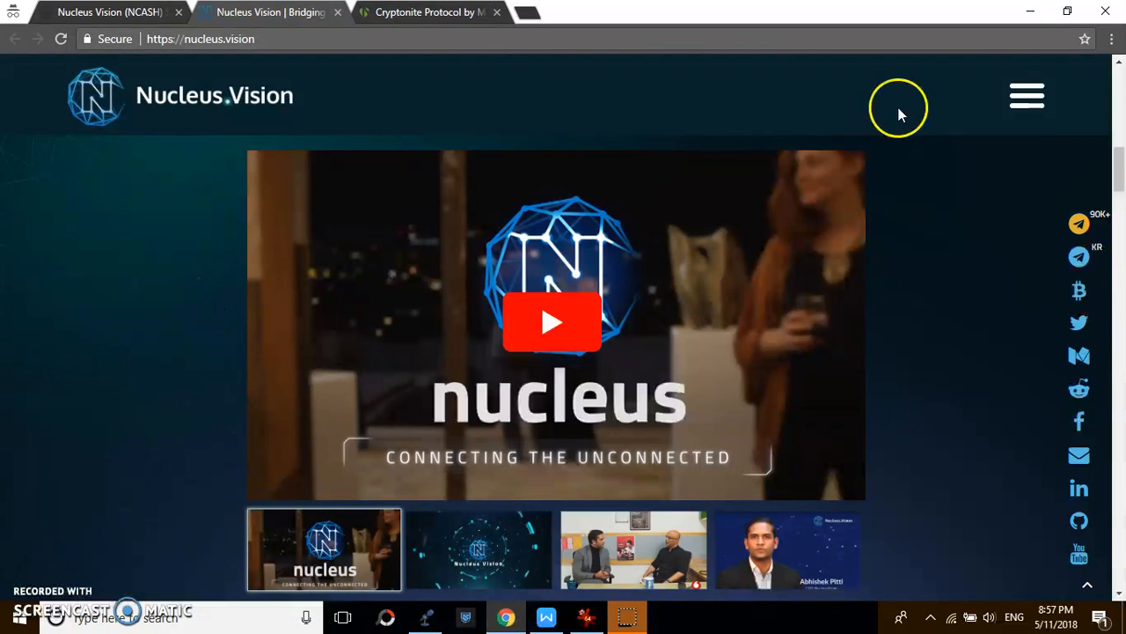
pyautogui.scroll(-3)
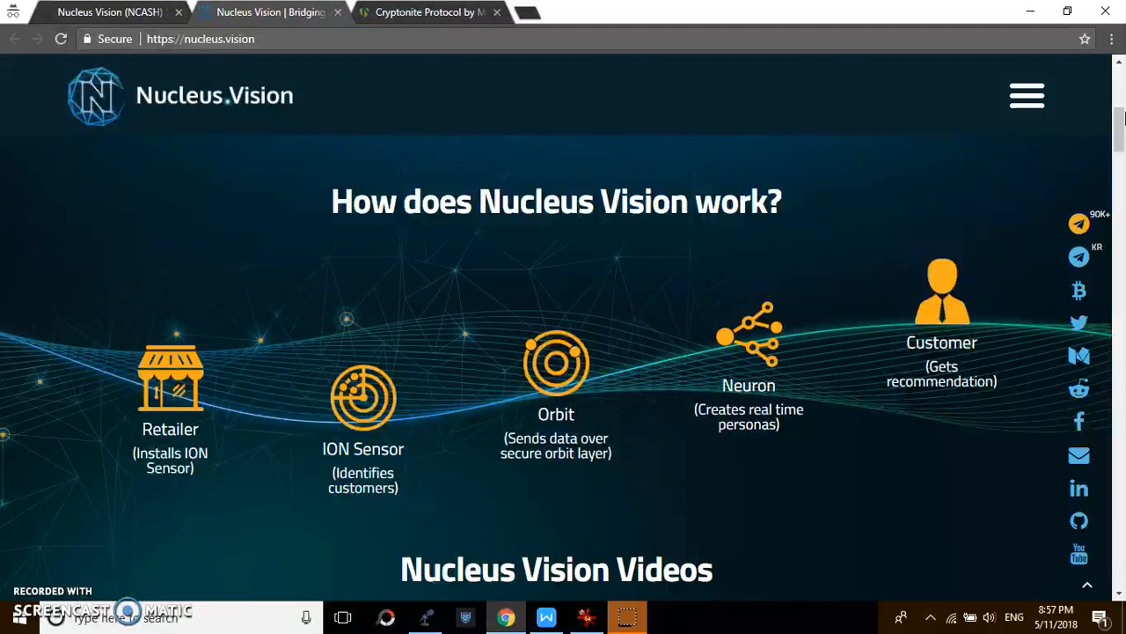
pyautogui.scroll(3)
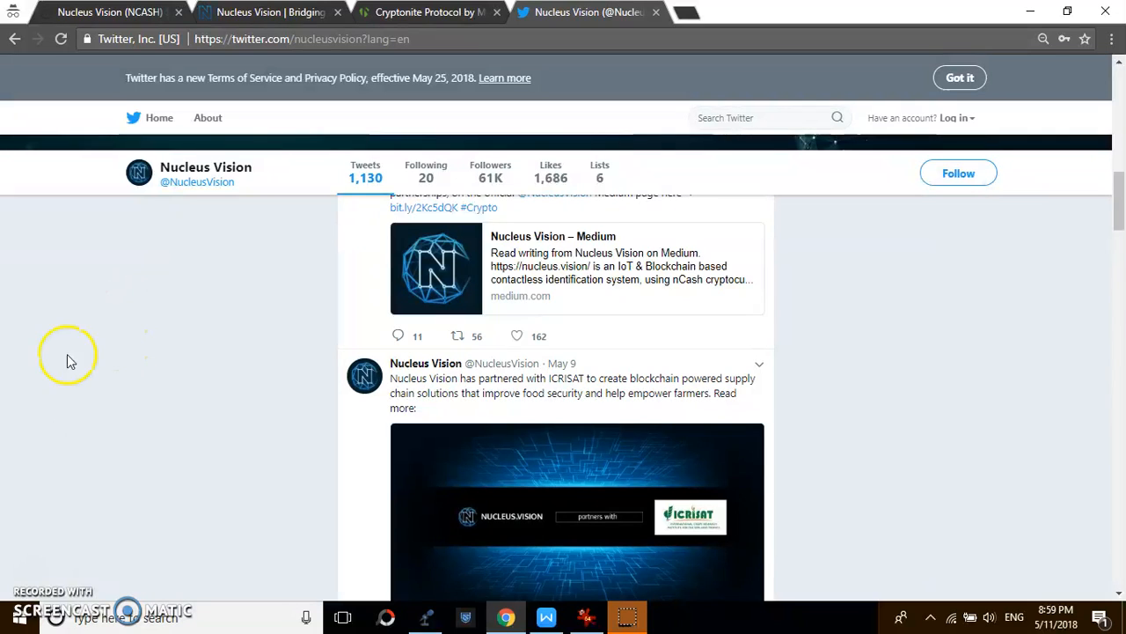
pyautogui.moveTo(1122, 588)
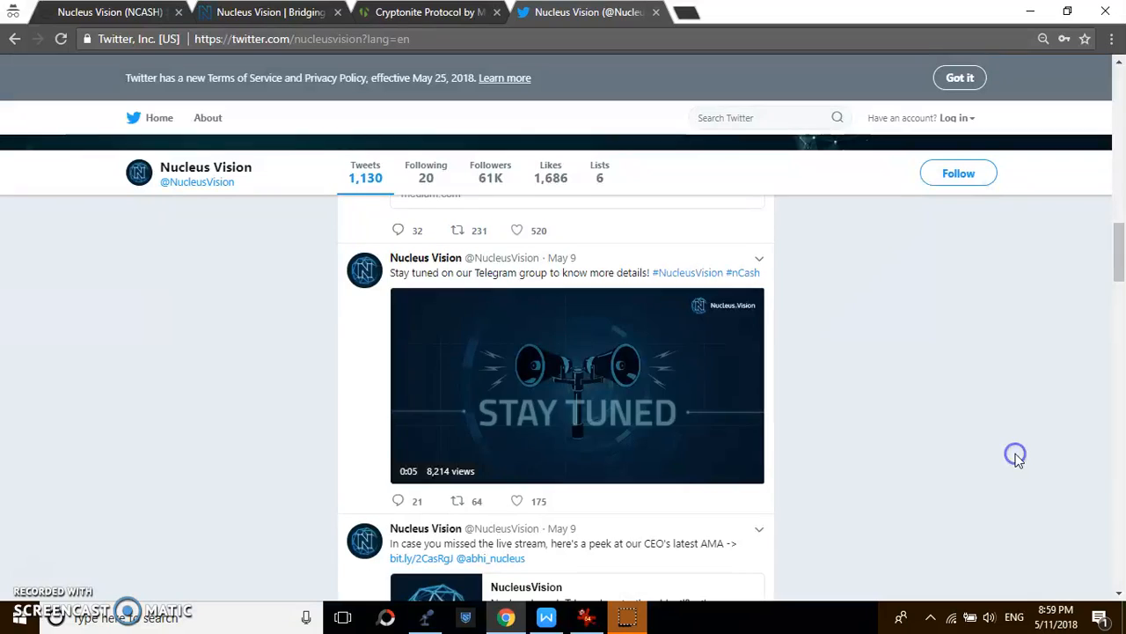
pyautogui.scroll(-3)
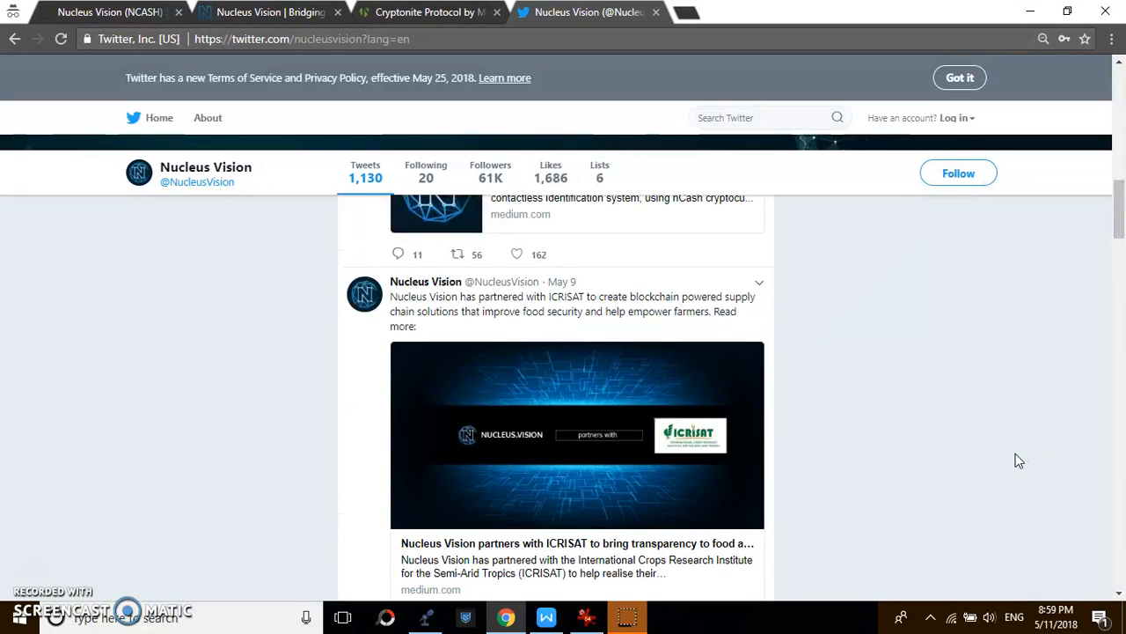
pyautogui.moveTo(656, 240)
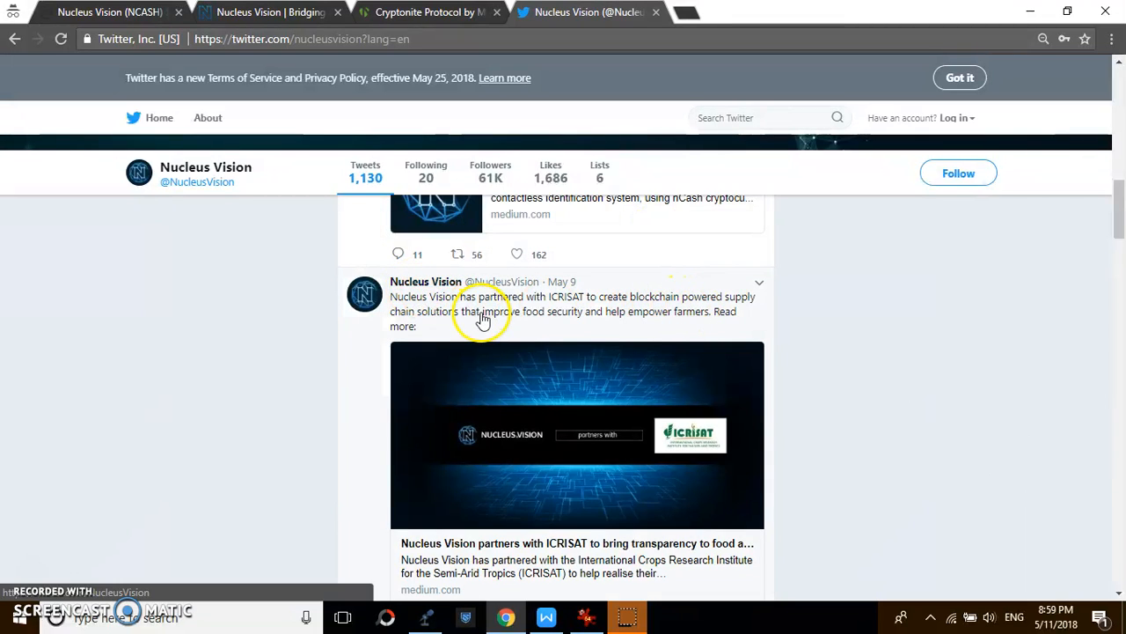
pyautogui.scroll(-3)
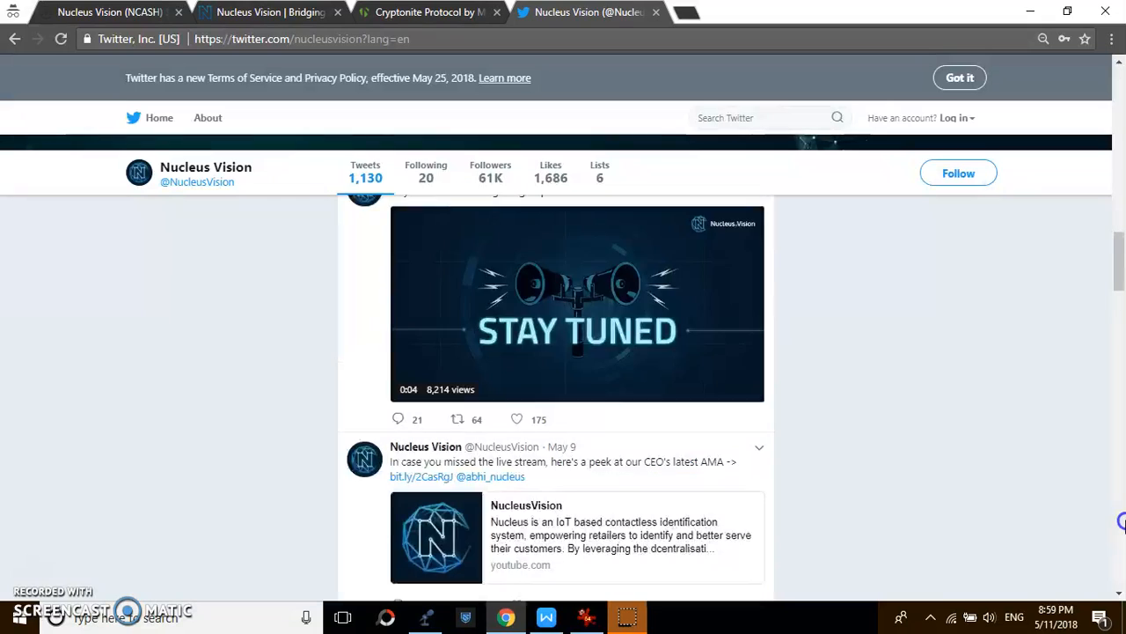
pyautogui.scroll(-3)
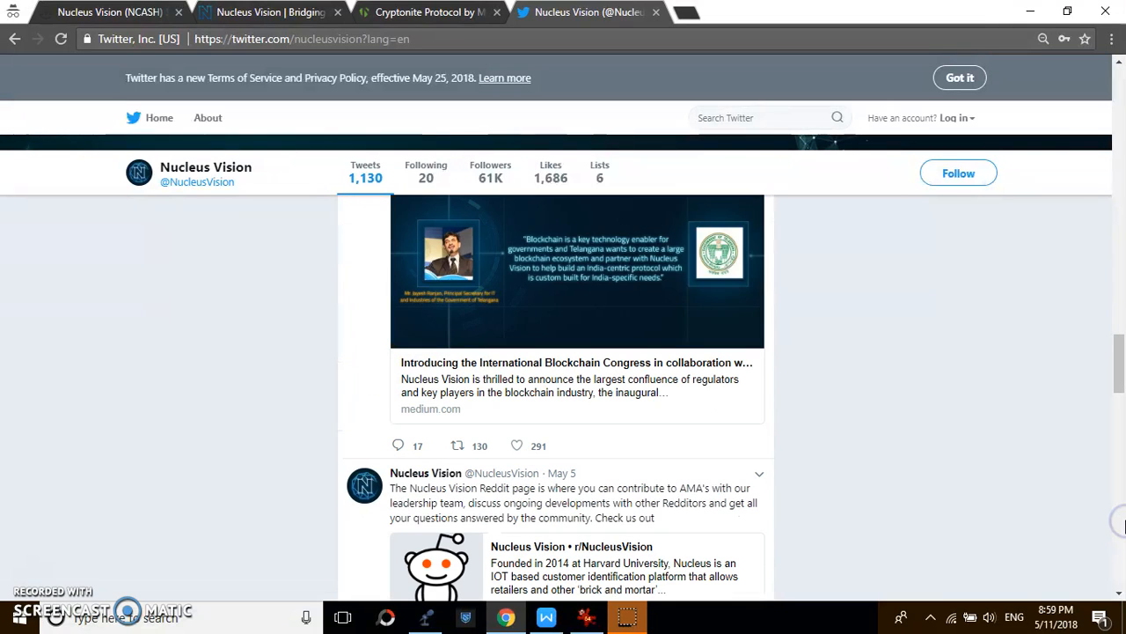
pyautogui.scroll(-3)
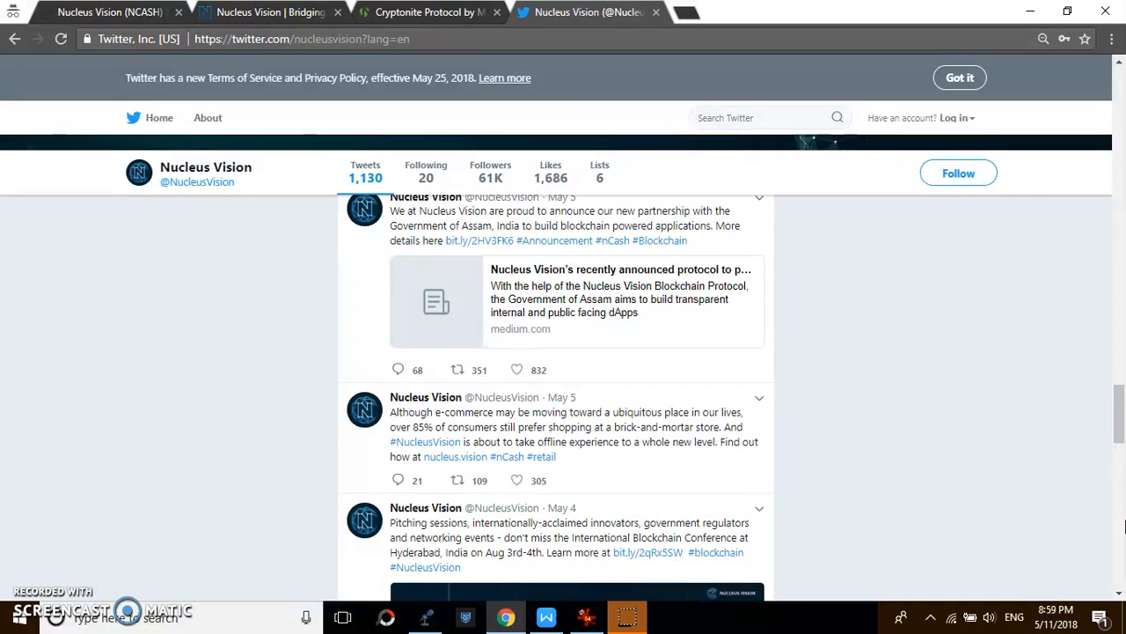
pyautogui.scroll(-3)
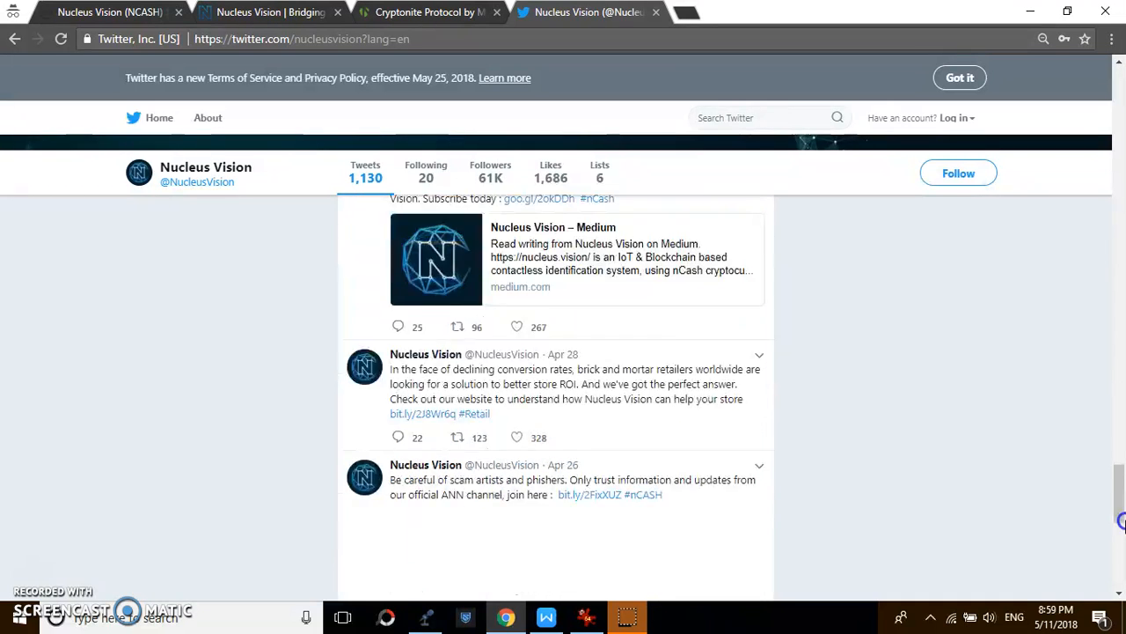
pyautogui.scroll(-3)
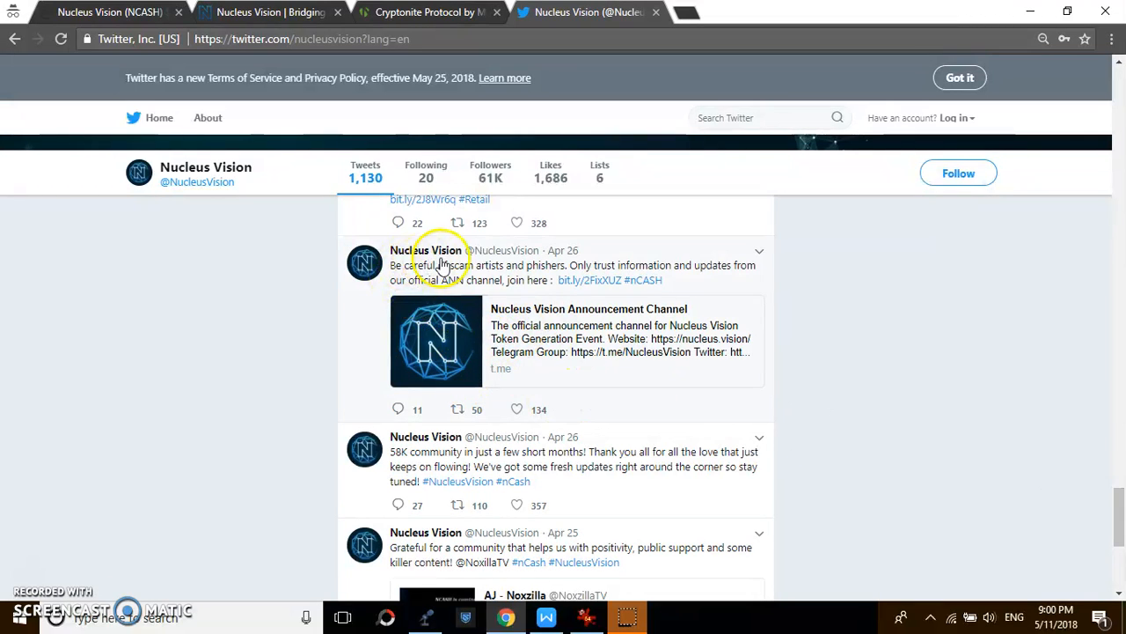
pyautogui.moveTo(523, 280)
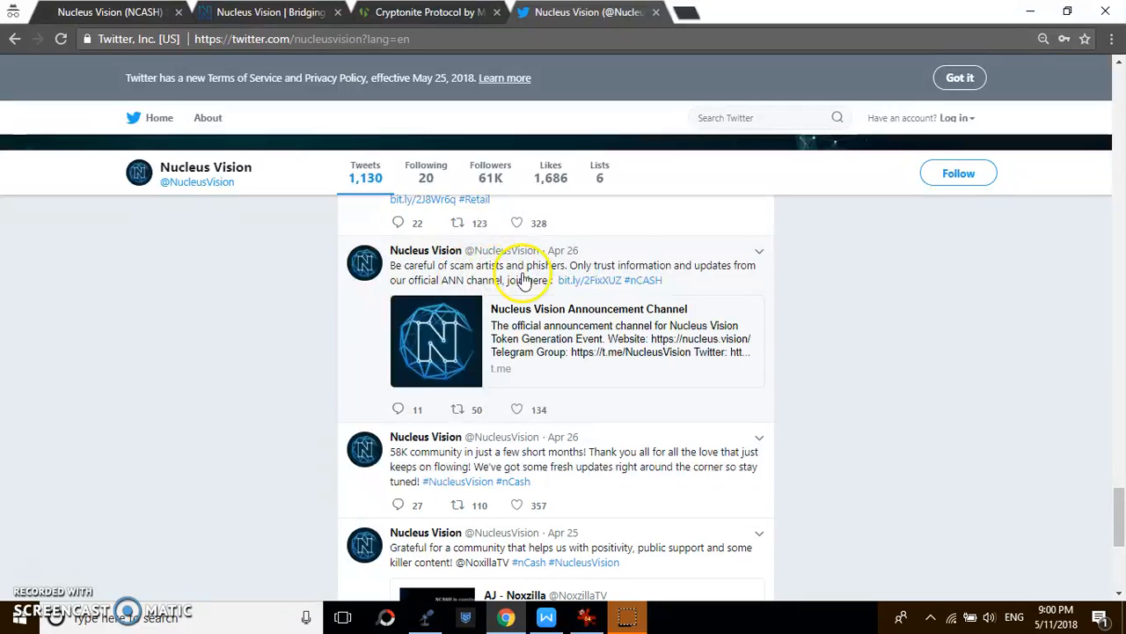
pyautogui.moveTo(742, 270)
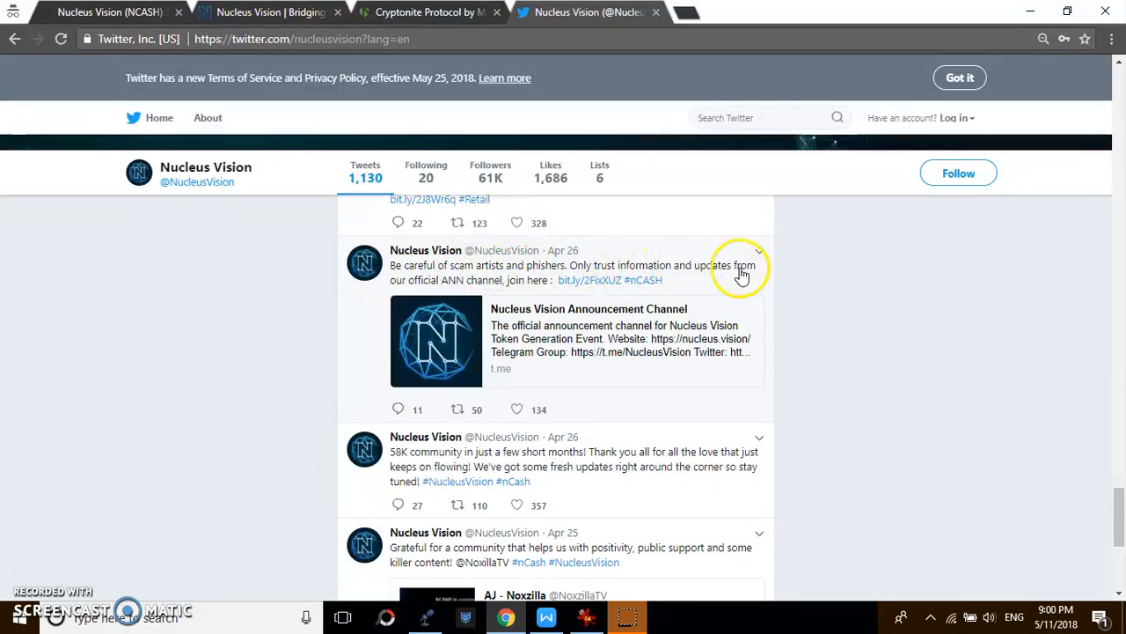
pyautogui.moveTo(548, 288)
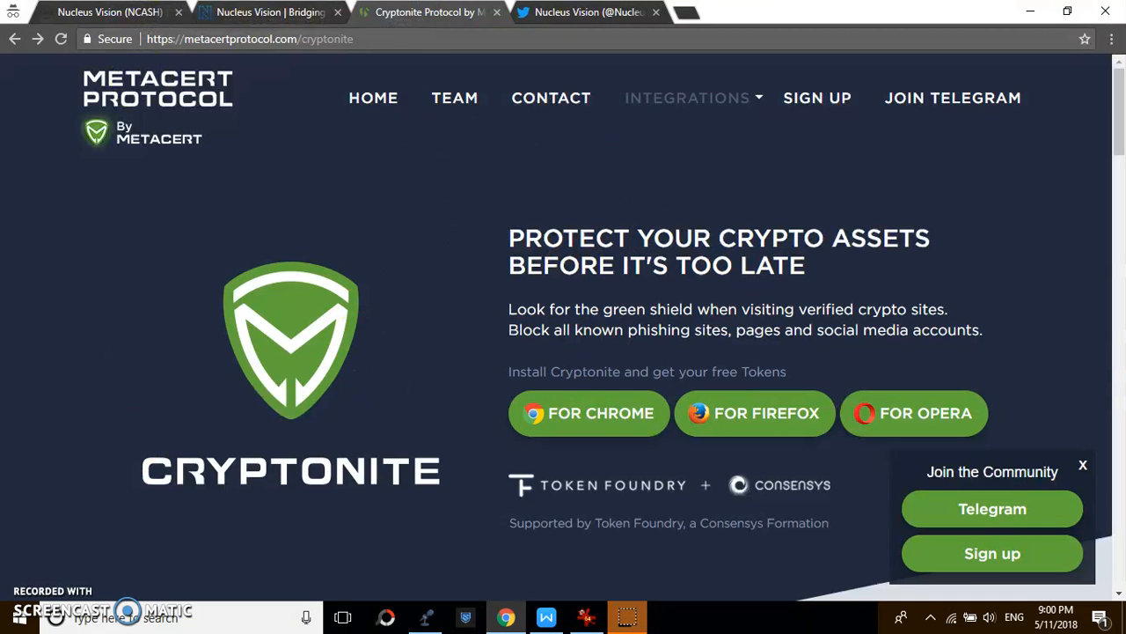
pyautogui.click(110, 12)
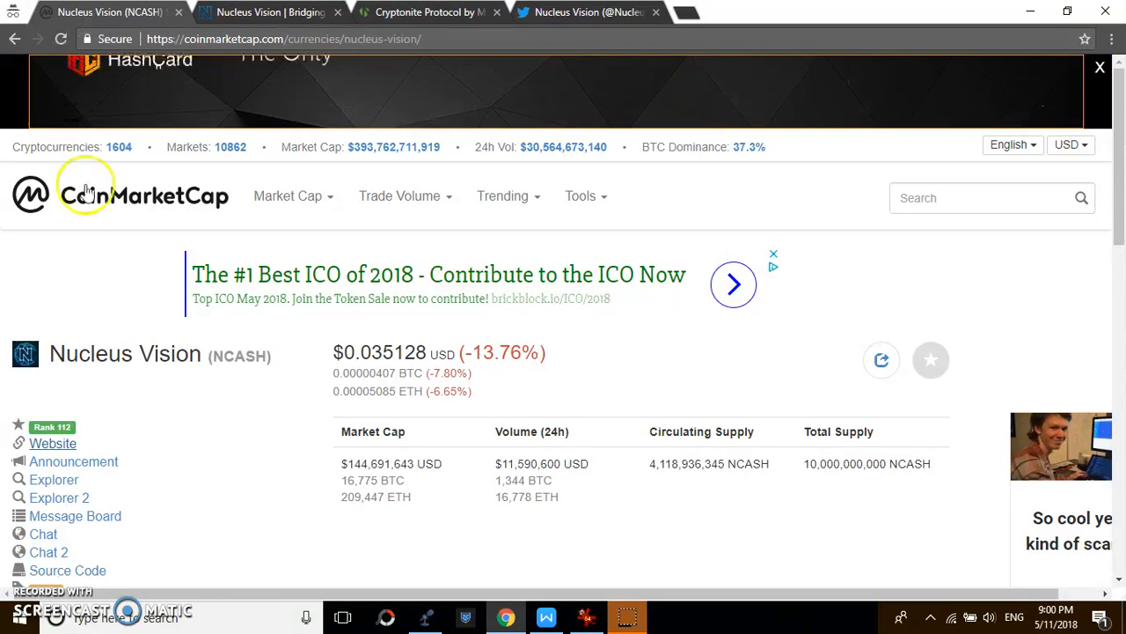